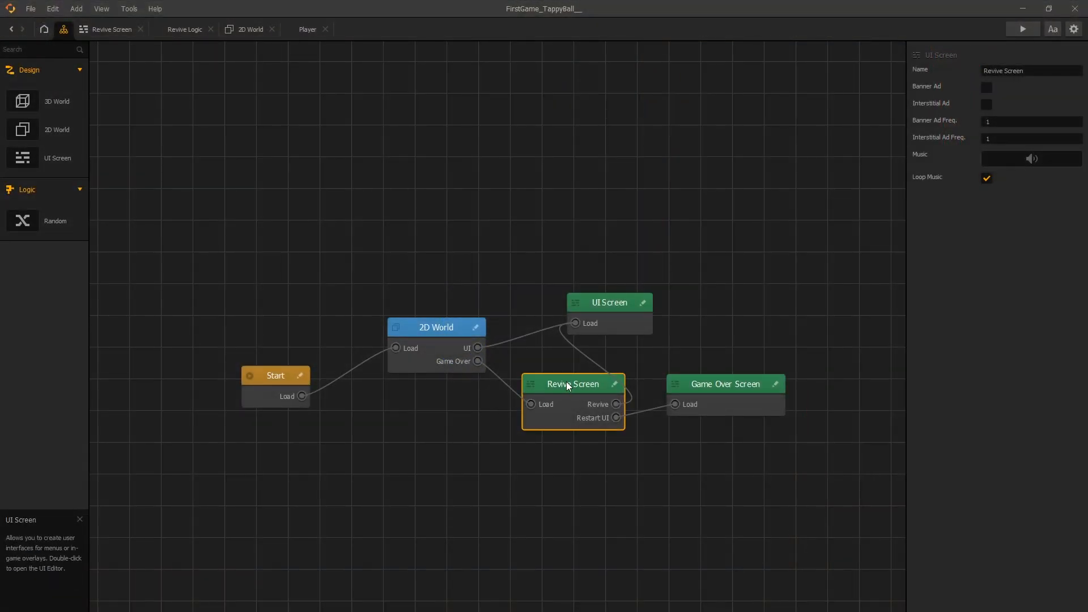
mouse_move(545, 367)
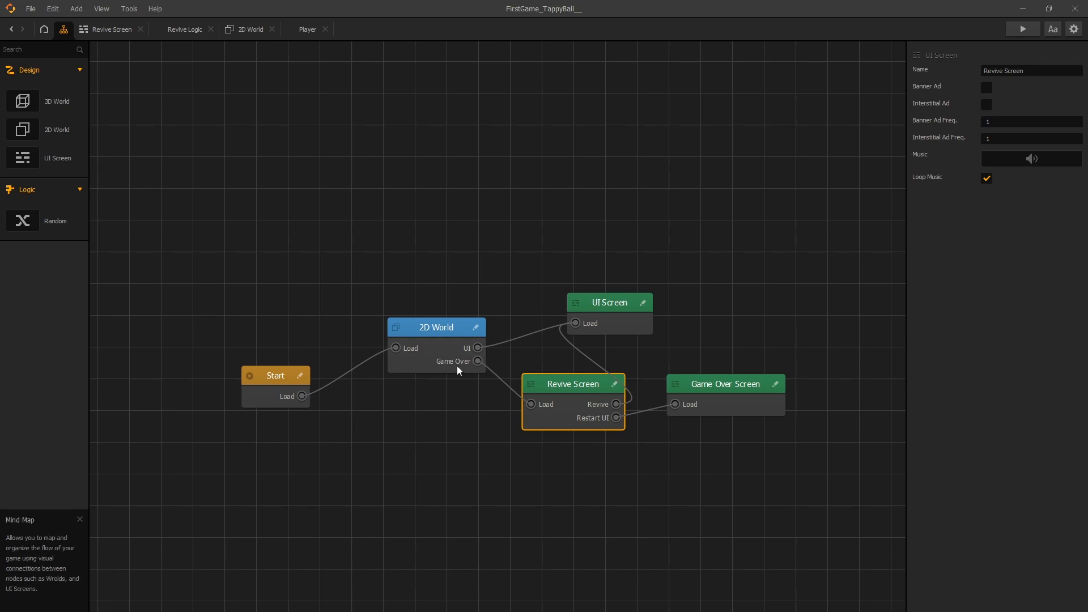
mouse_move(455, 368)
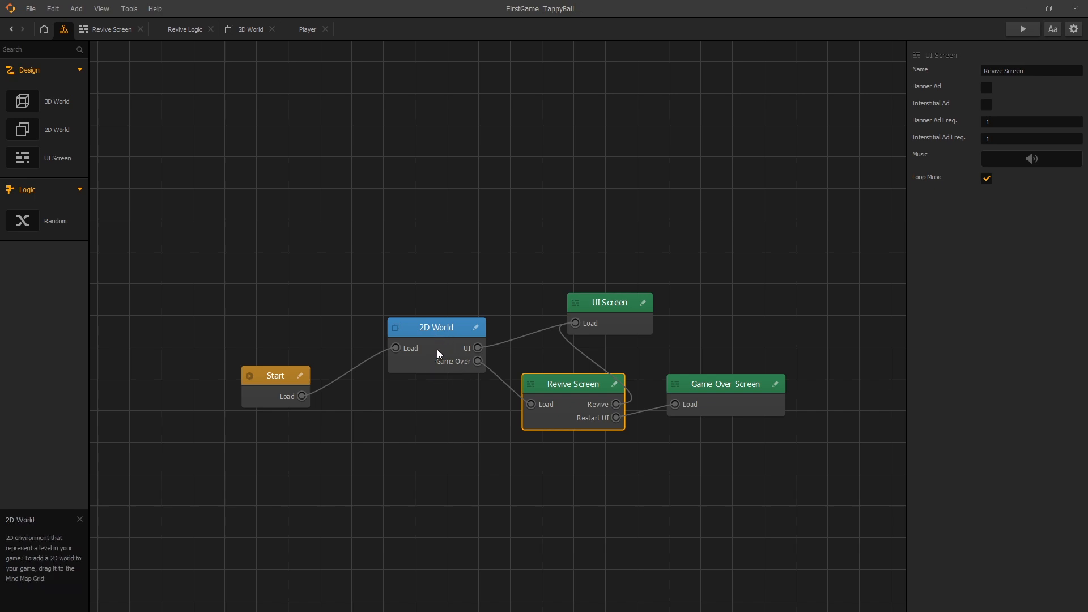
mouse_move(409, 342)
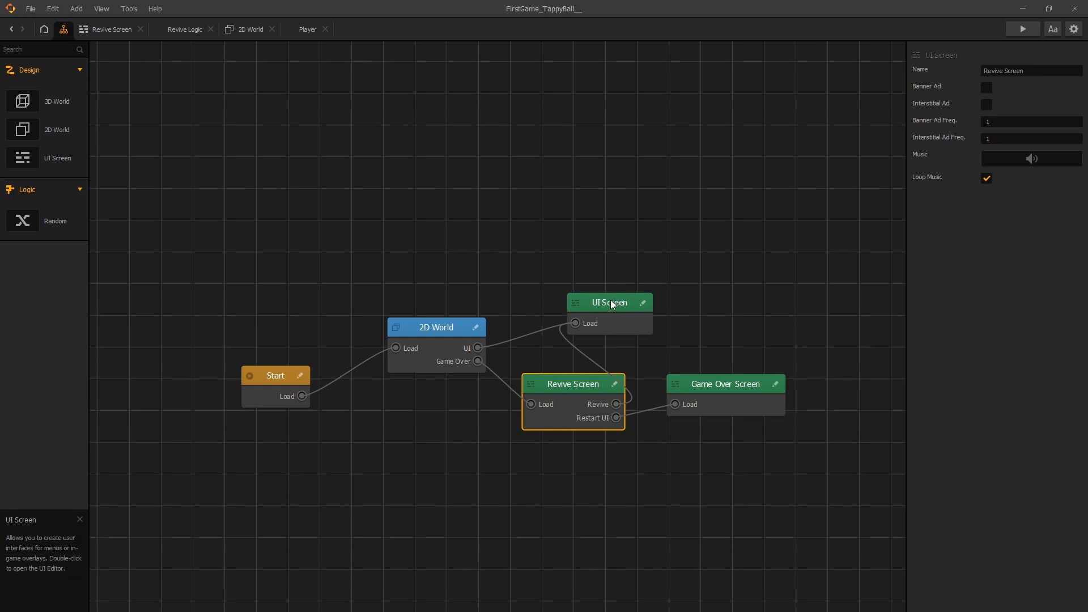
mouse_move(632, 324)
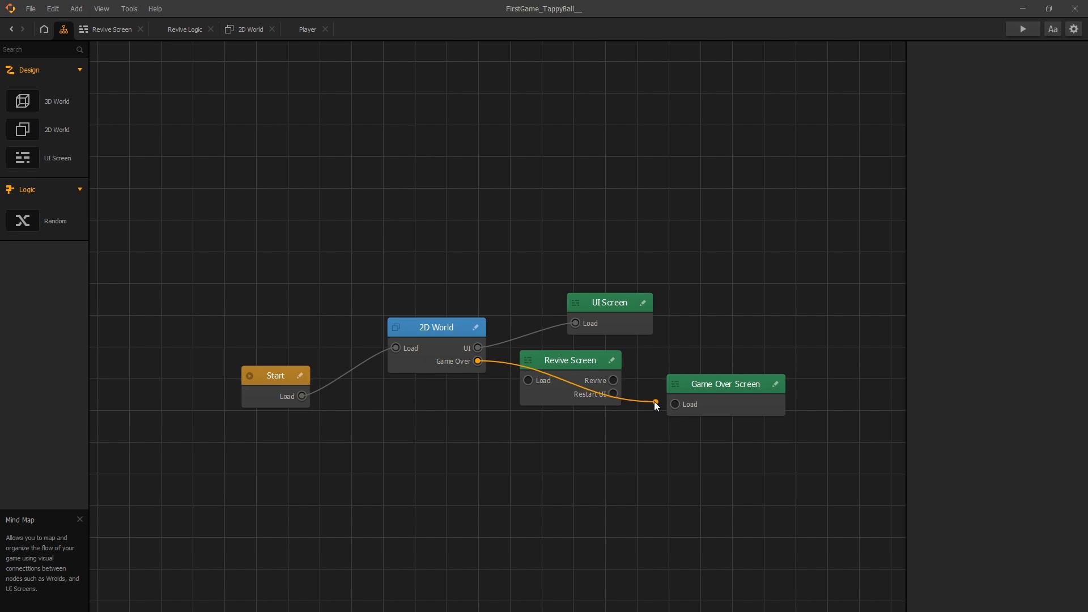
Select the Revive Screen node in the mind map
click(569, 359)
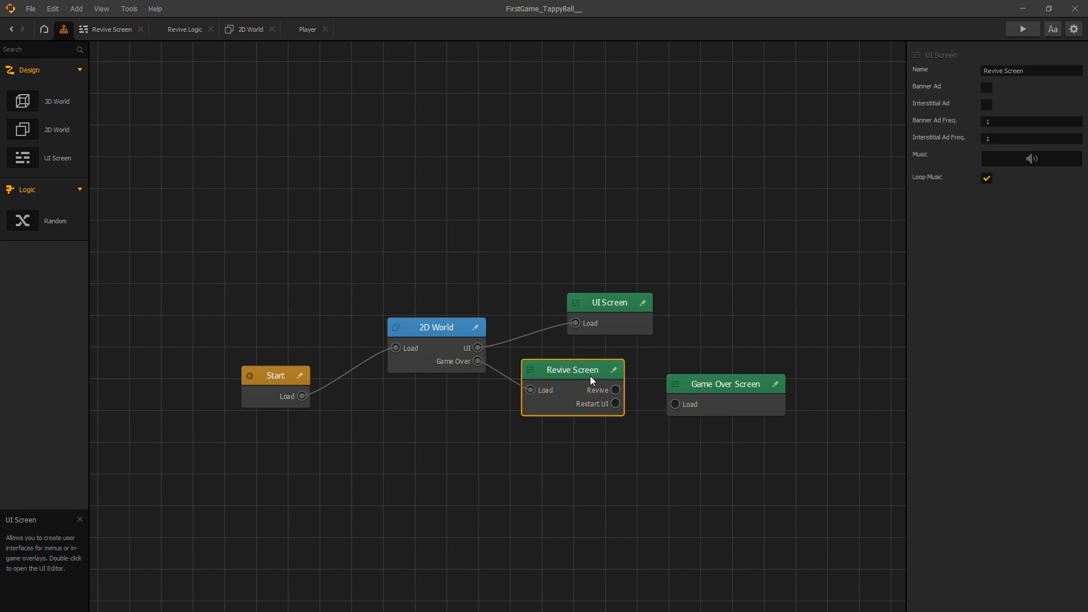
mouse_move(597, 392)
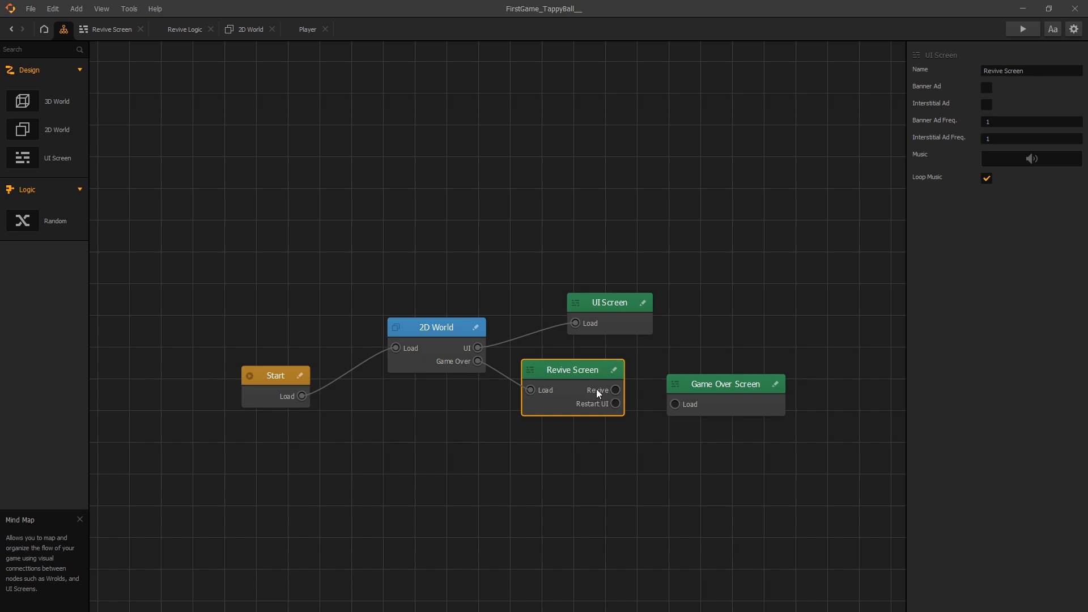
mouse_move(618, 393)
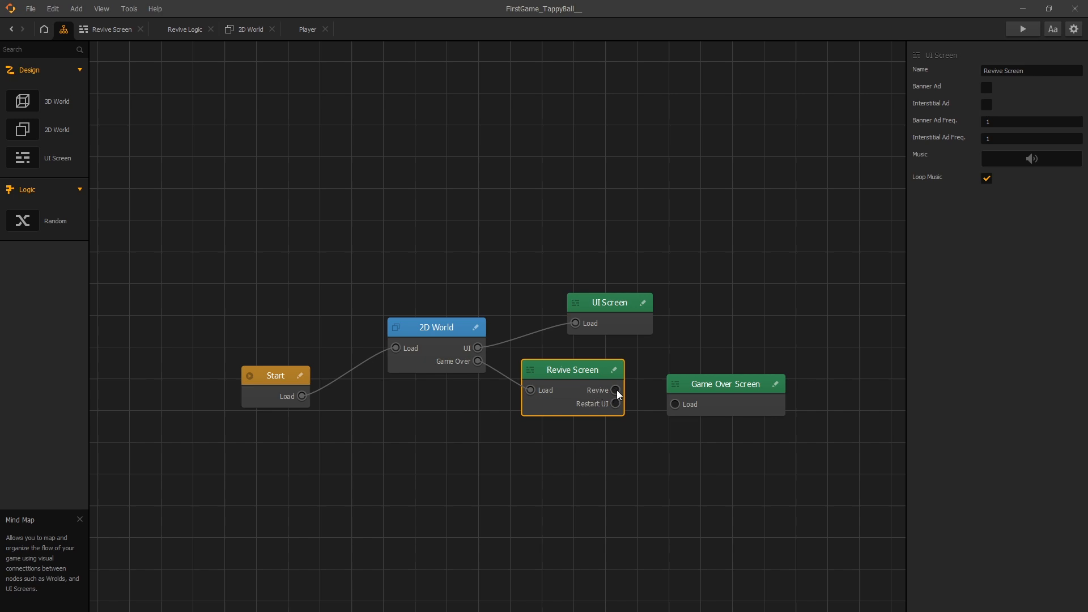
mouse_move(621, 371)
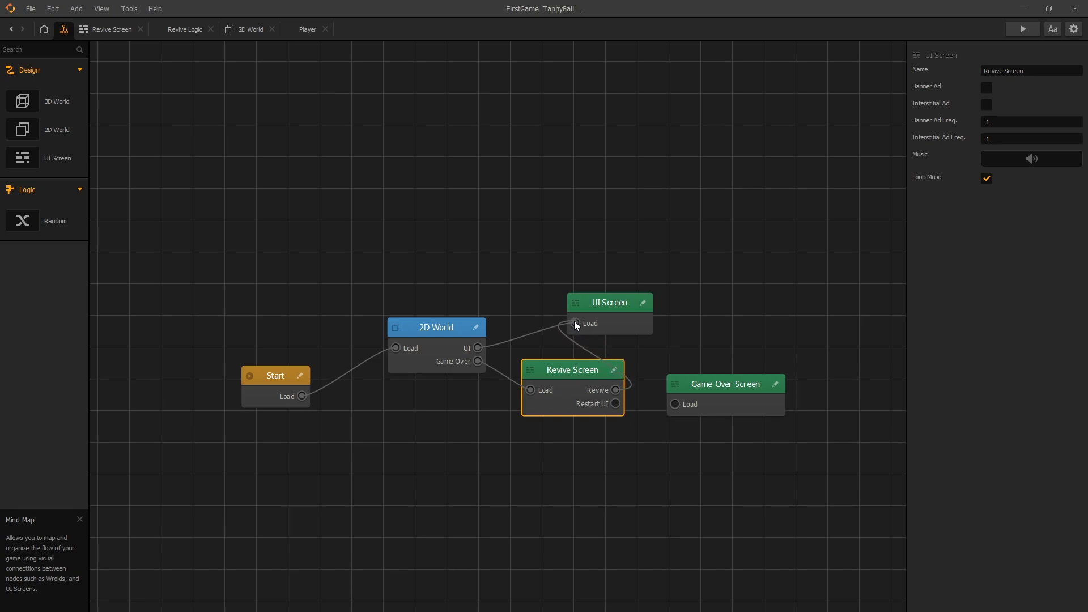
mouse_move(576, 333)
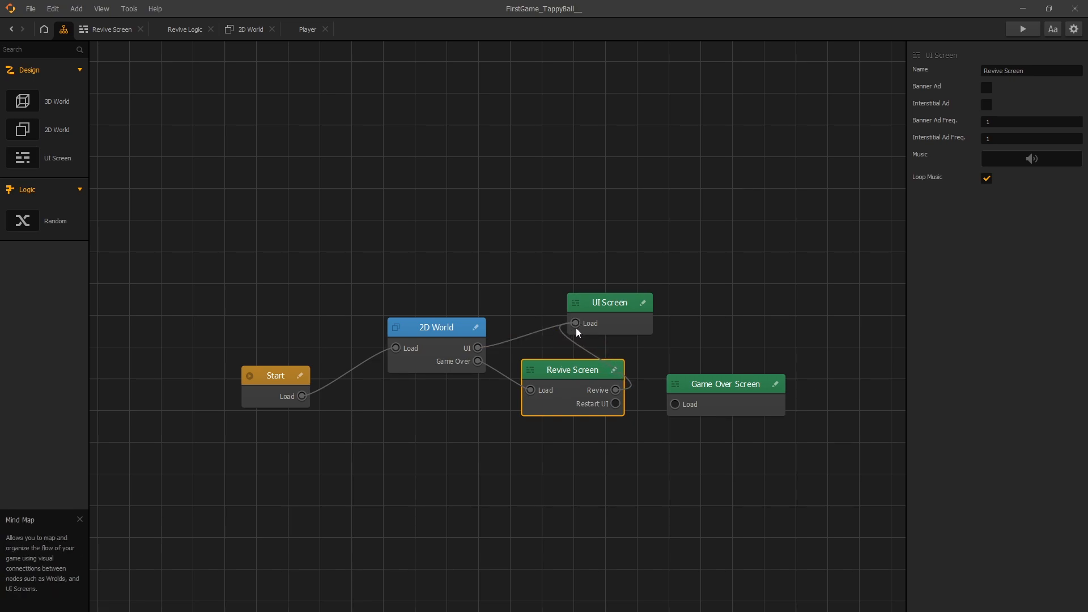
mouse_move(581, 378)
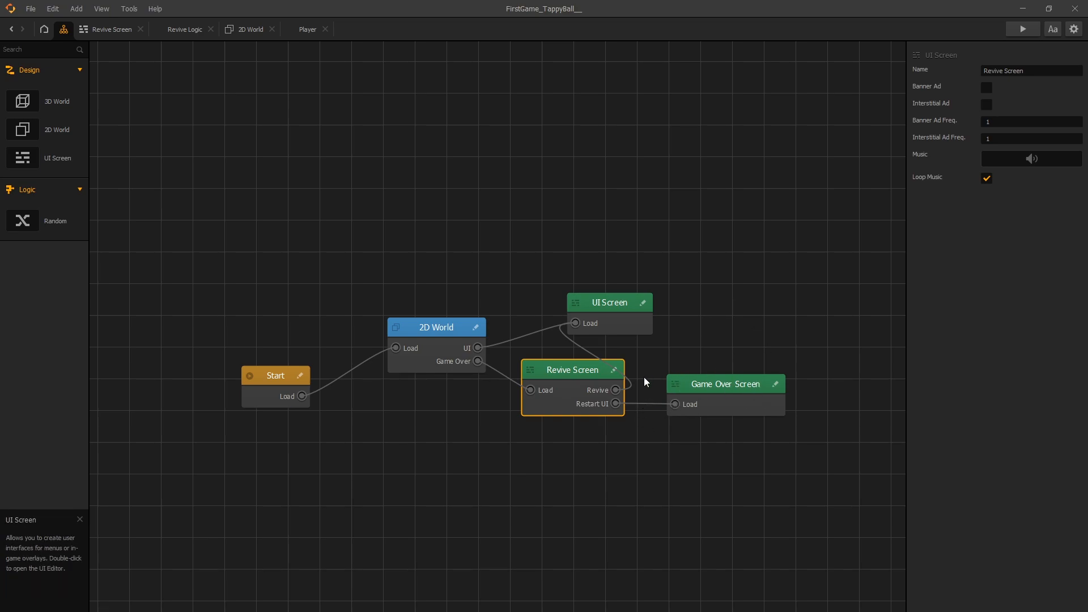
Open the Revive Screen node in the UI Editor for layout editing
double_click(572, 369)
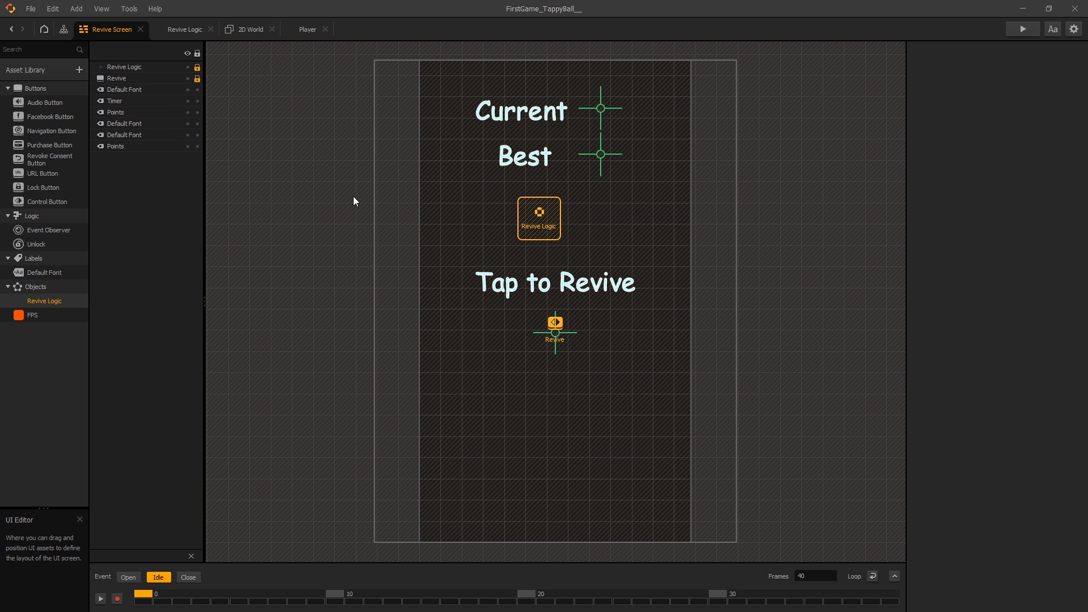
mouse_move(585, 167)
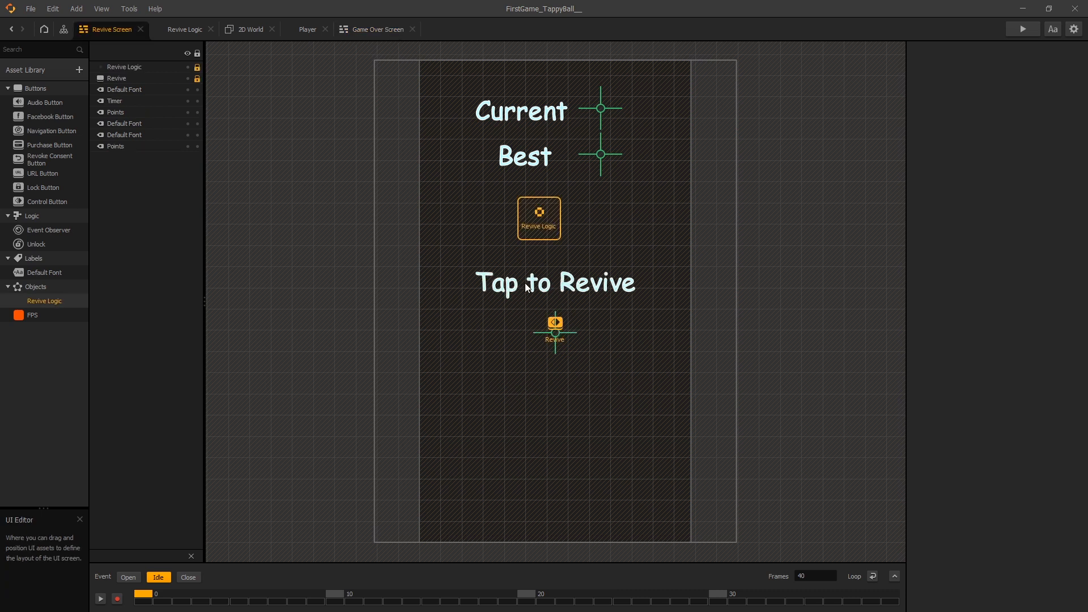
mouse_move(616, 296)
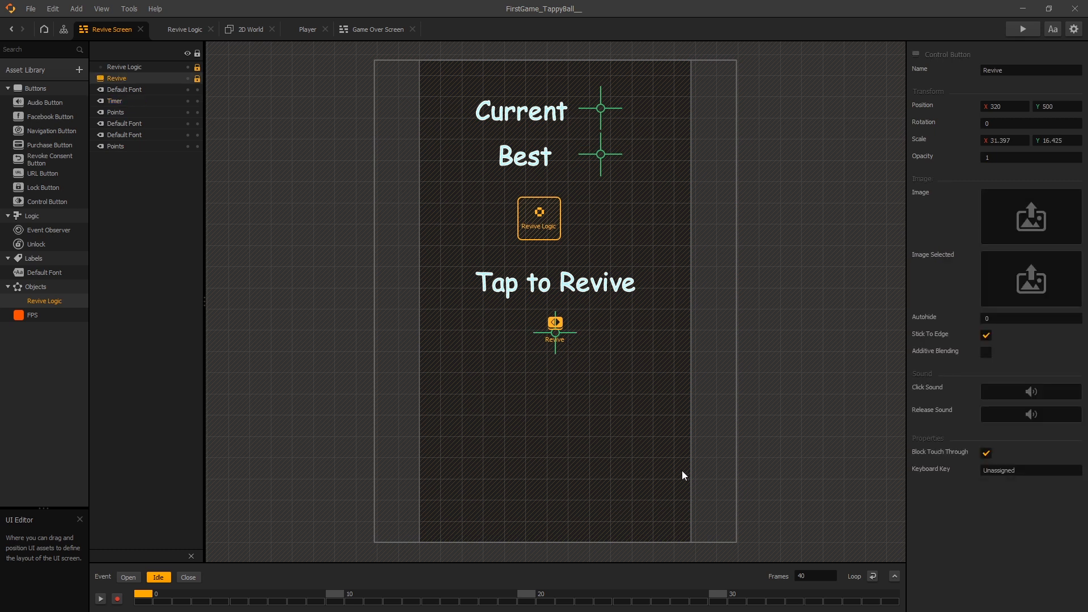
mouse_move(553, 225)
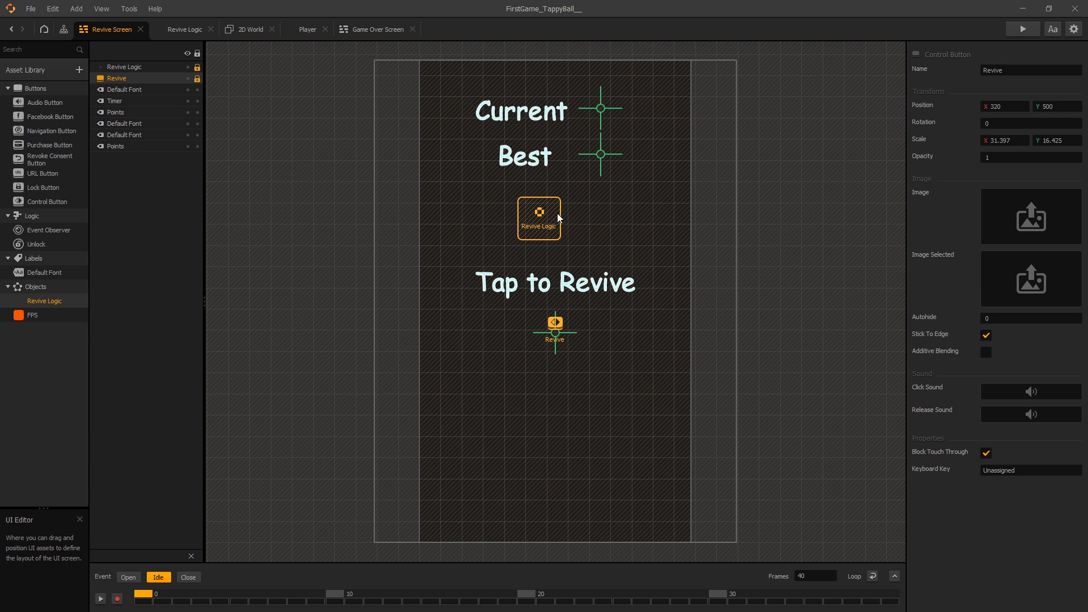
mouse_move(44, 300)
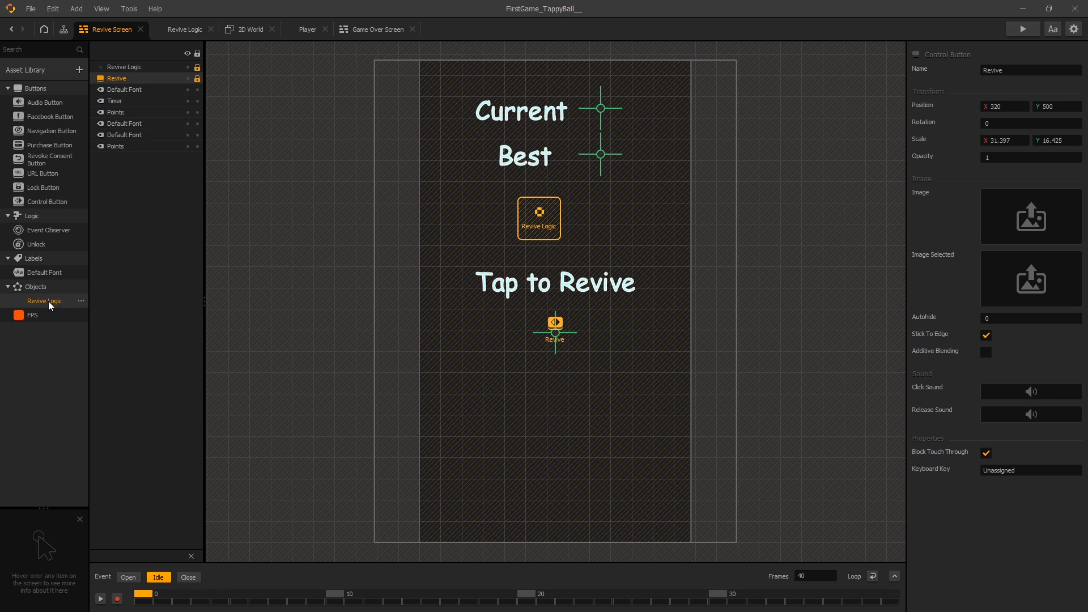
Open Revive Logic's node map and inspect Variable Load, Variable Save, Timer and Value to Label
click(185, 29)
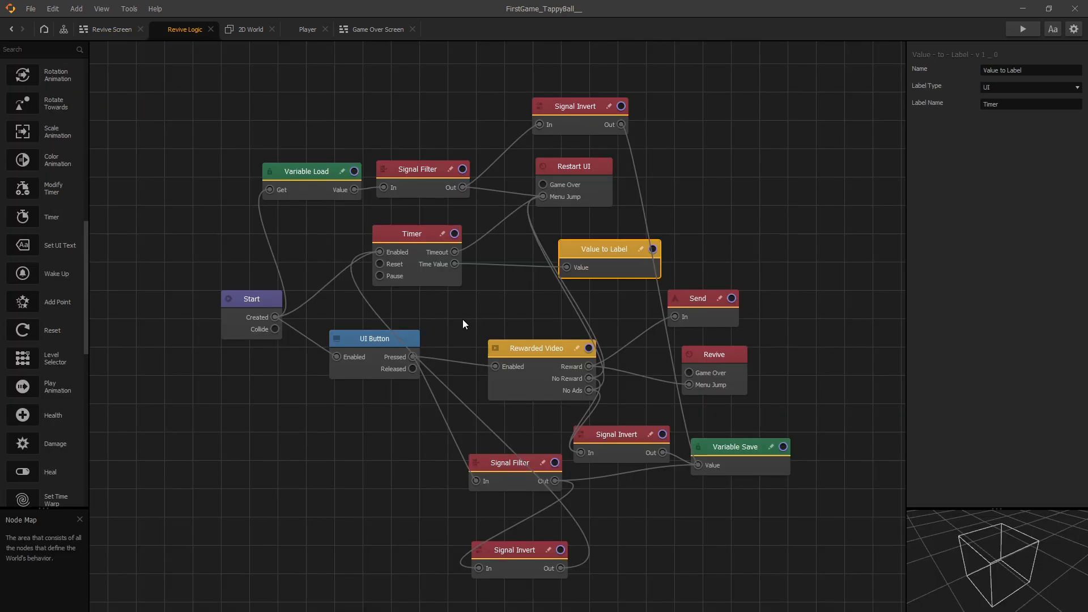
mouse_move(613, 259)
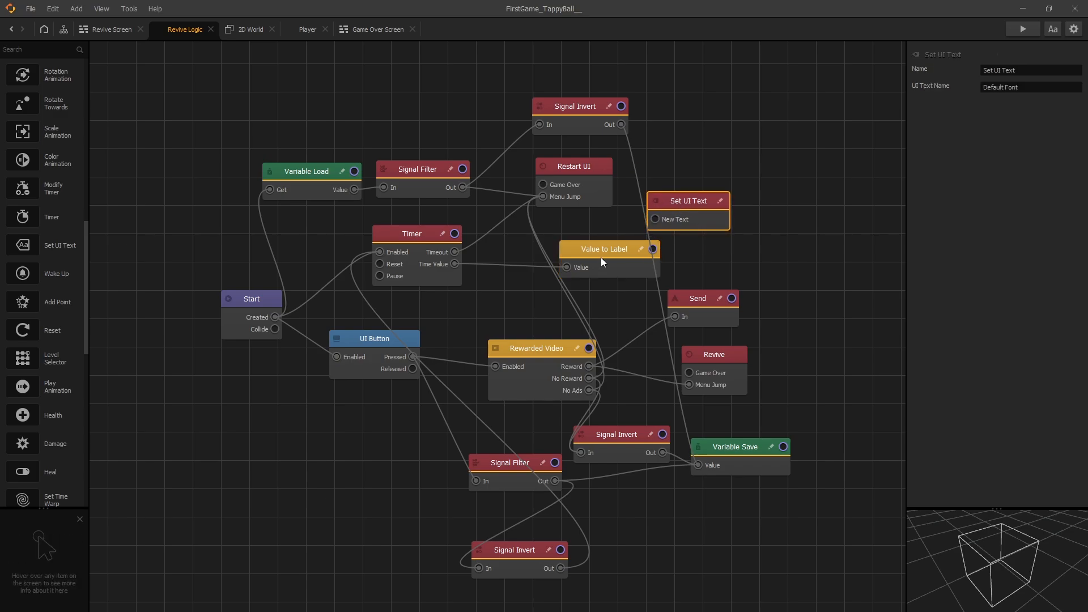
mouse_move(600, 259)
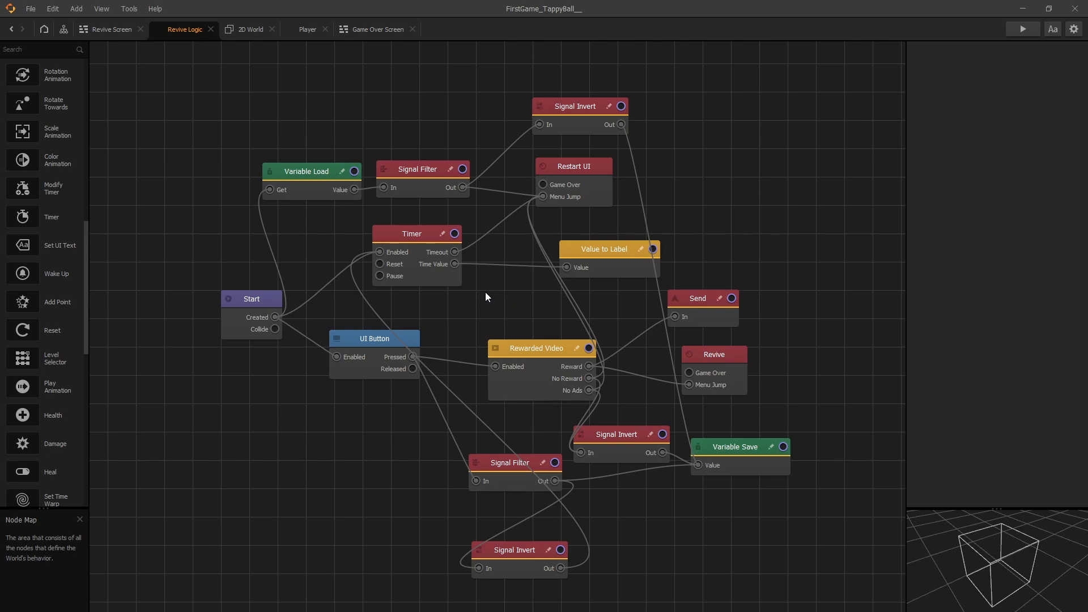
mouse_move(513, 303)
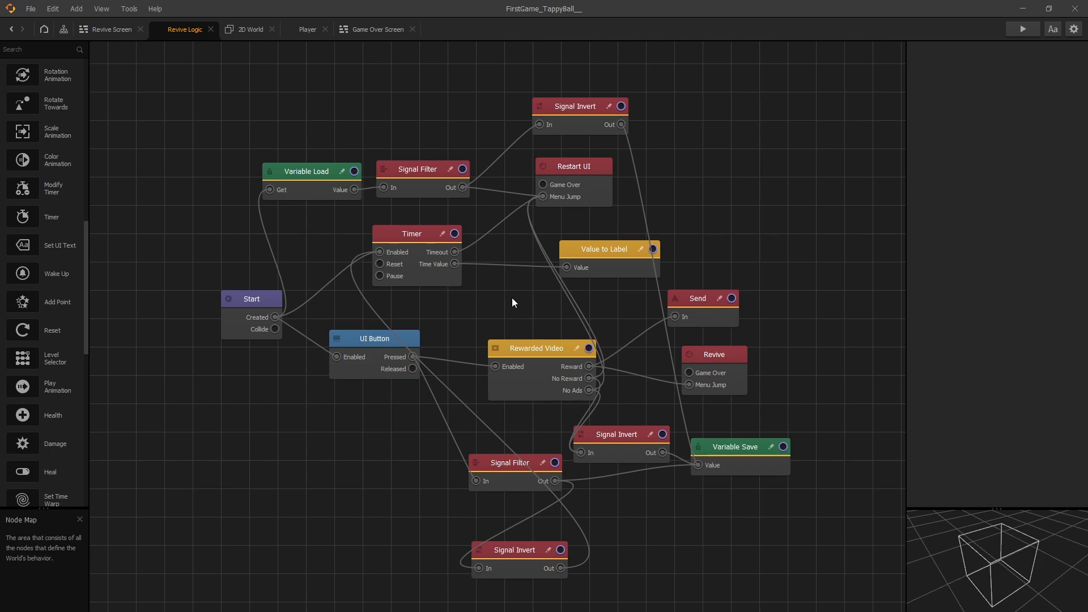
click(311, 171)
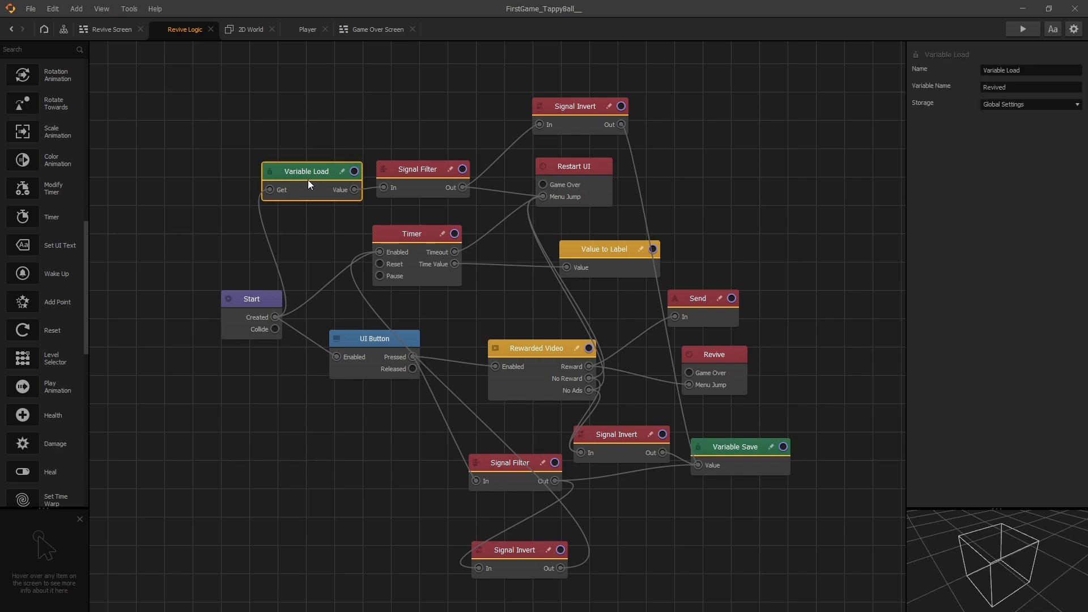
mouse_move(385, 178)
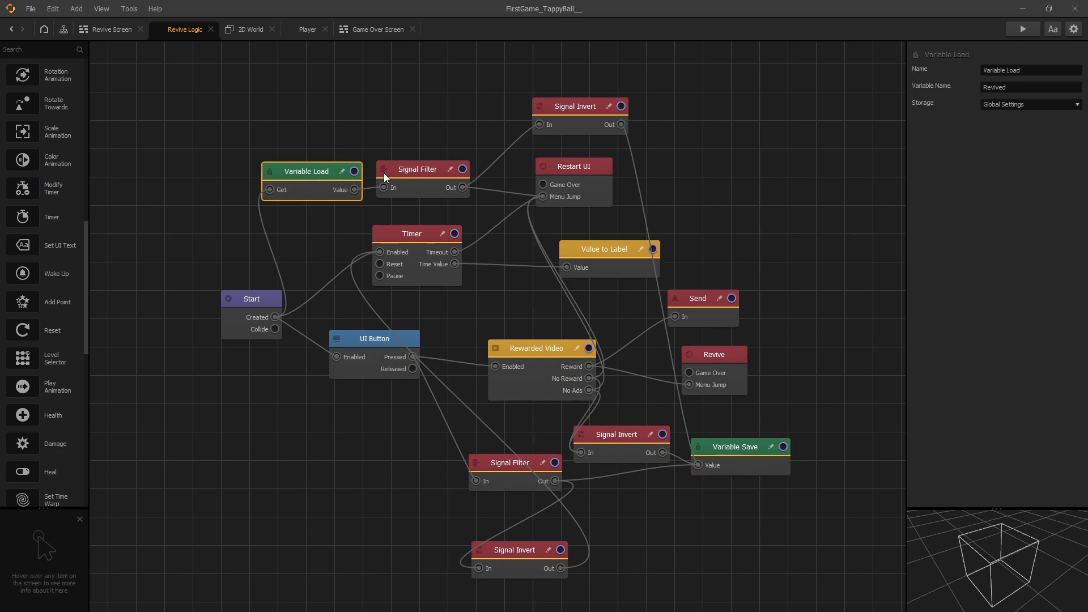
mouse_move(432, 193)
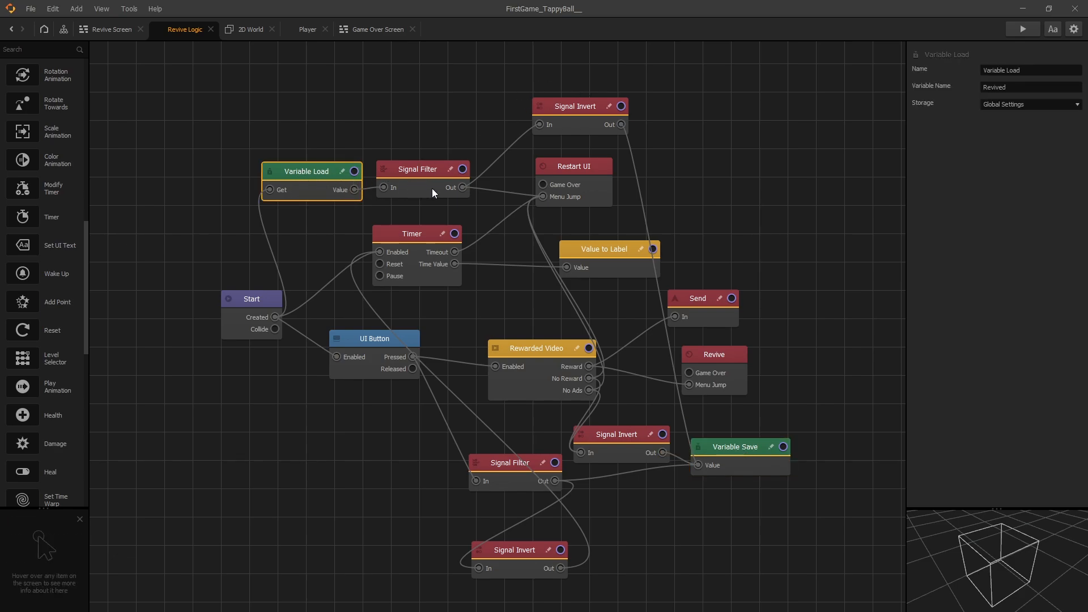
click(729, 446)
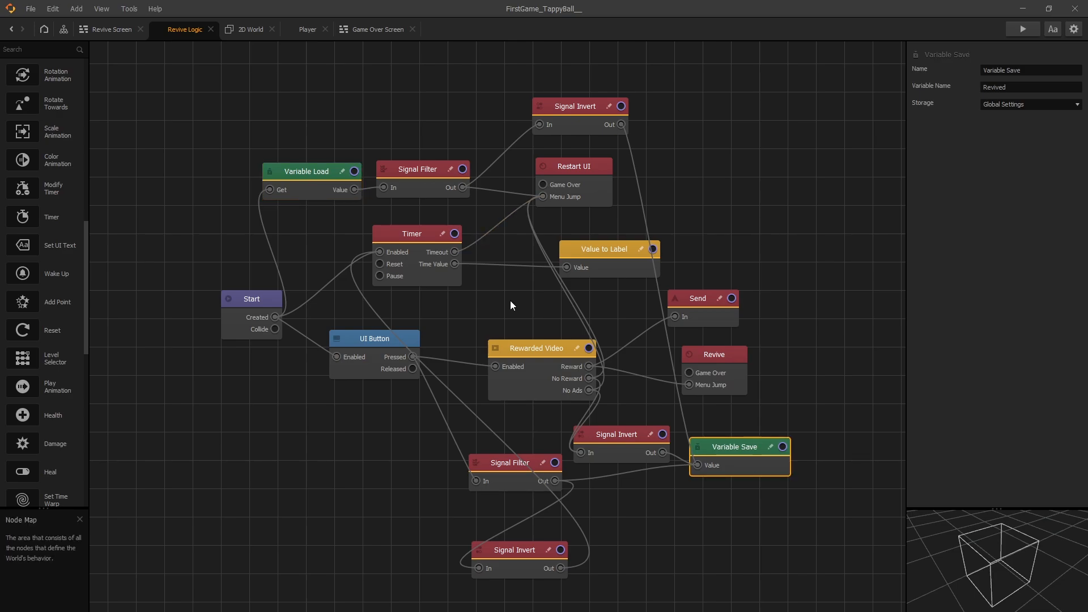
click(416, 232)
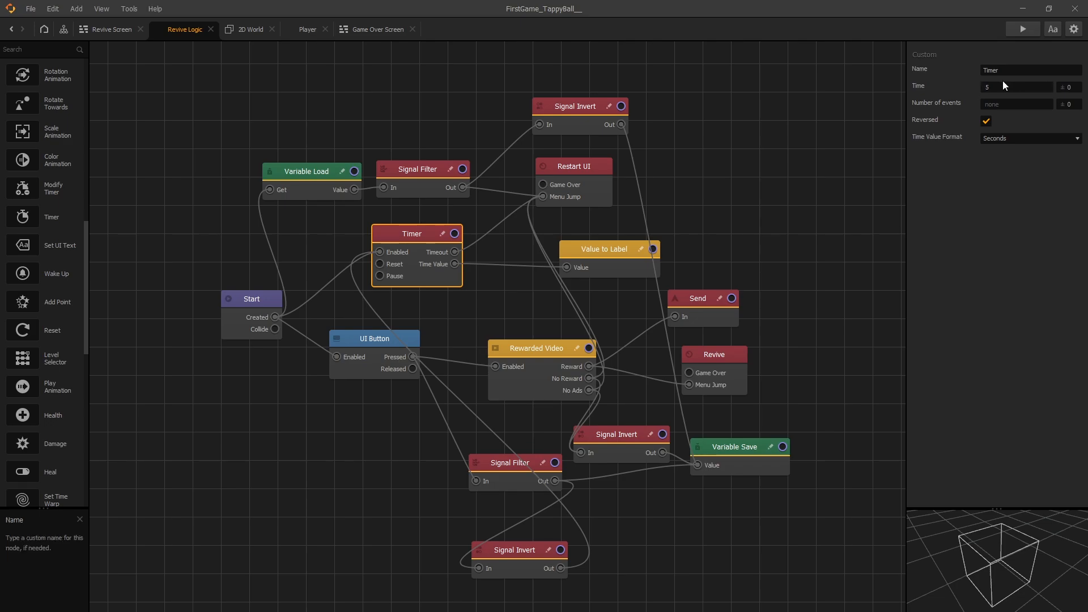
mouse_move(489, 272)
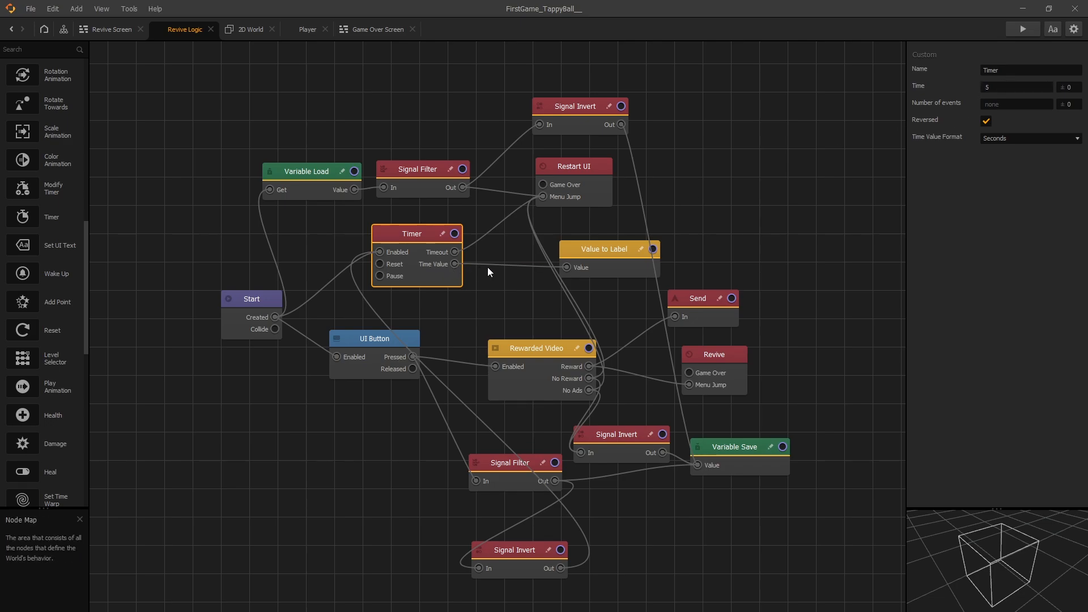
click(604, 248)
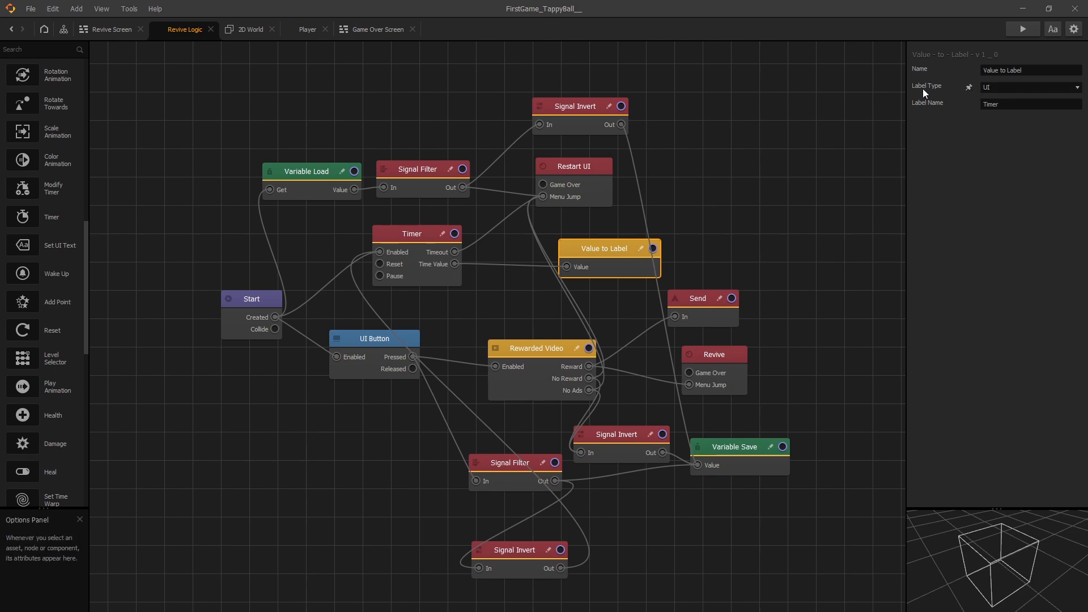
mouse_move(999, 89)
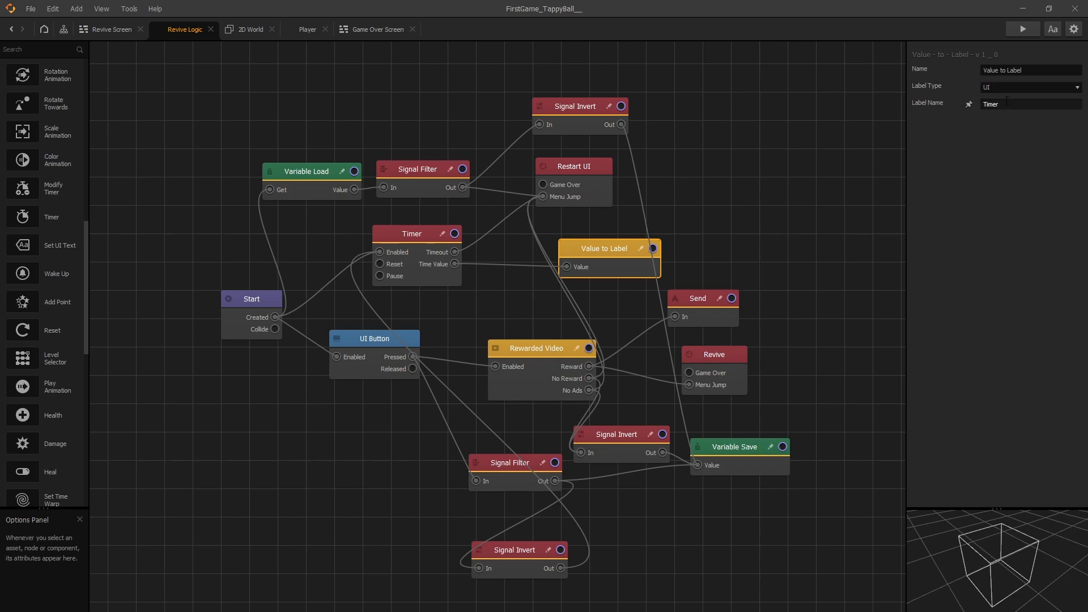
Glance at the Revive Screen layout, then return to the Revive Logic node map
click(111, 29)
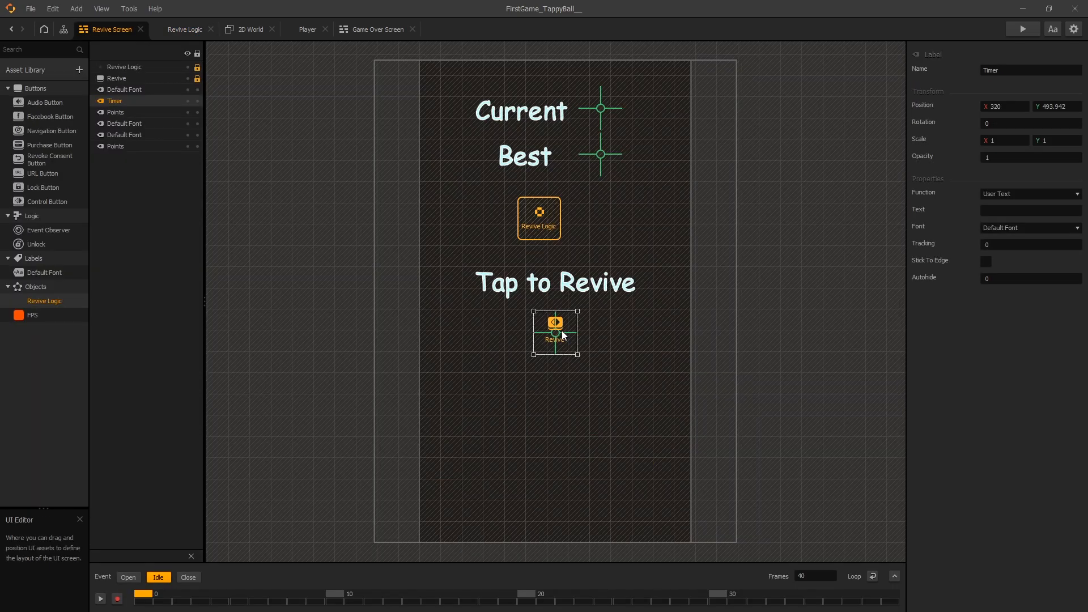
mouse_move(567, 343)
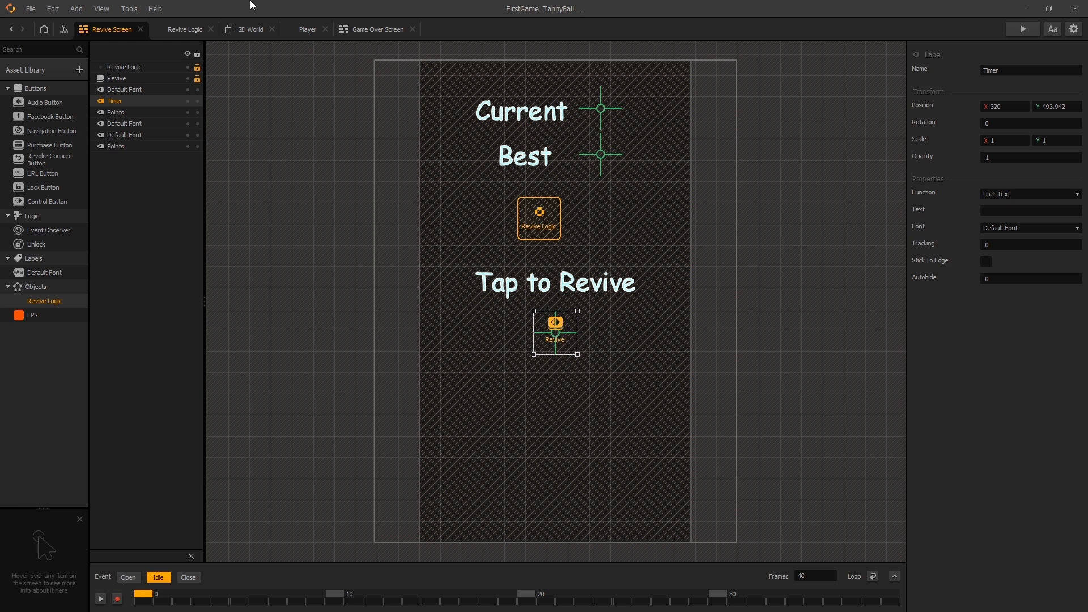
click(185, 29)
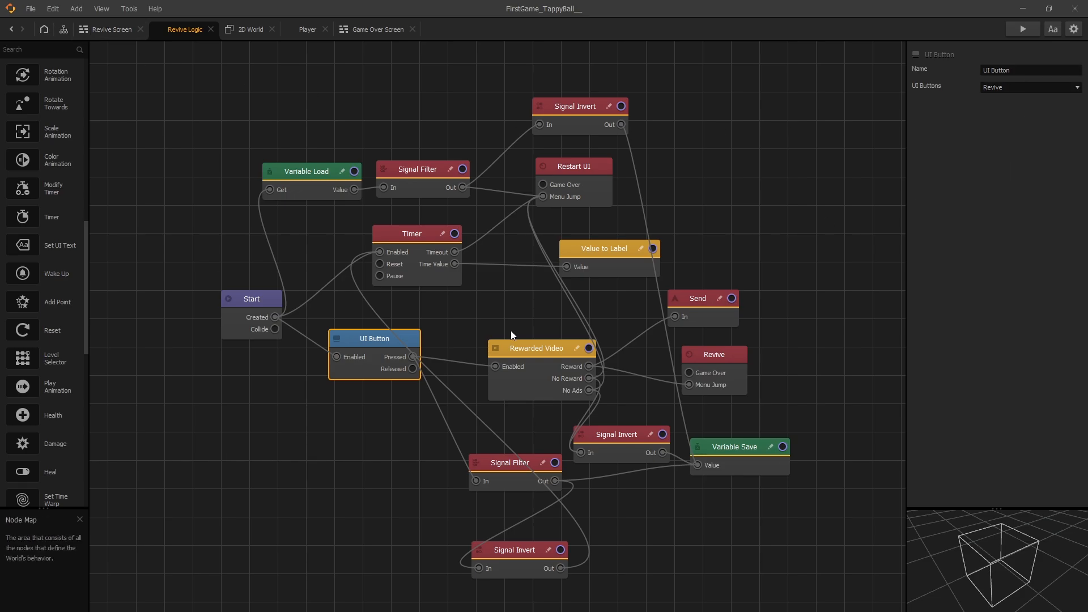
mouse_move(459, 359)
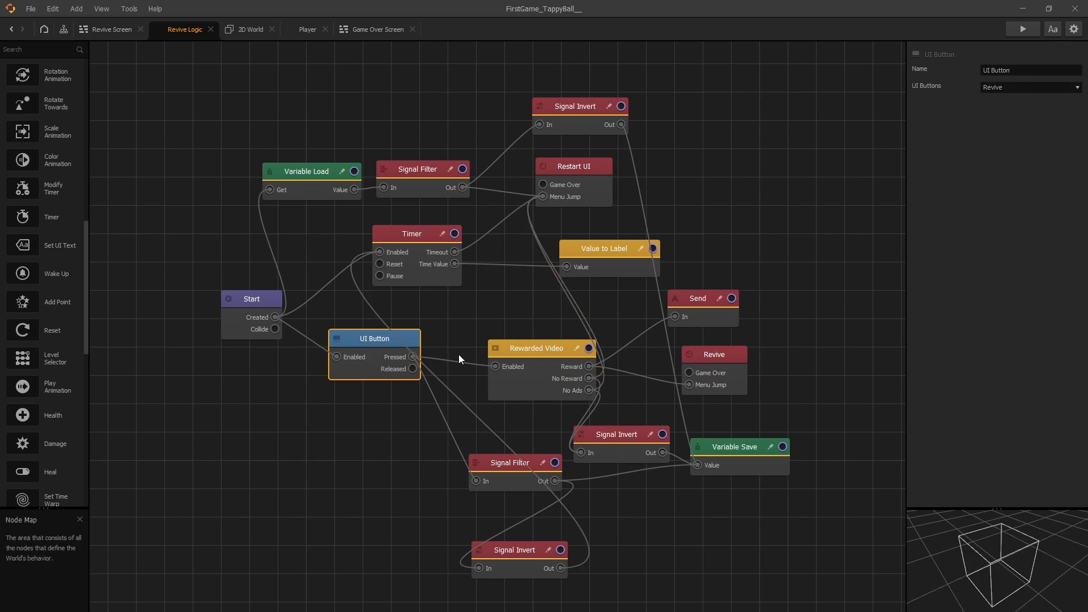
click(541, 347)
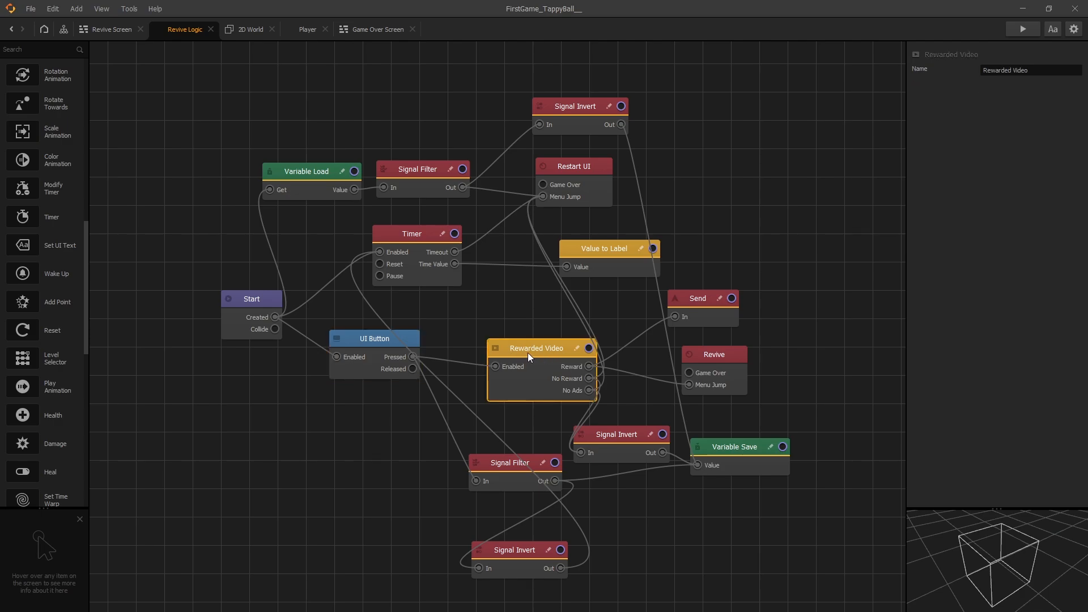
mouse_move(543, 358)
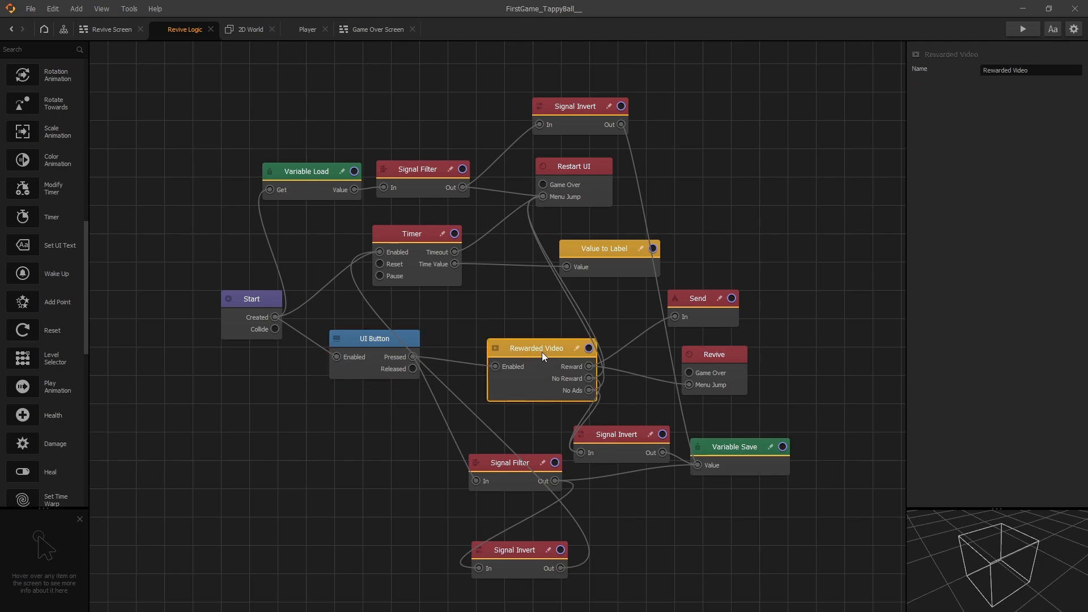
mouse_move(549, 383)
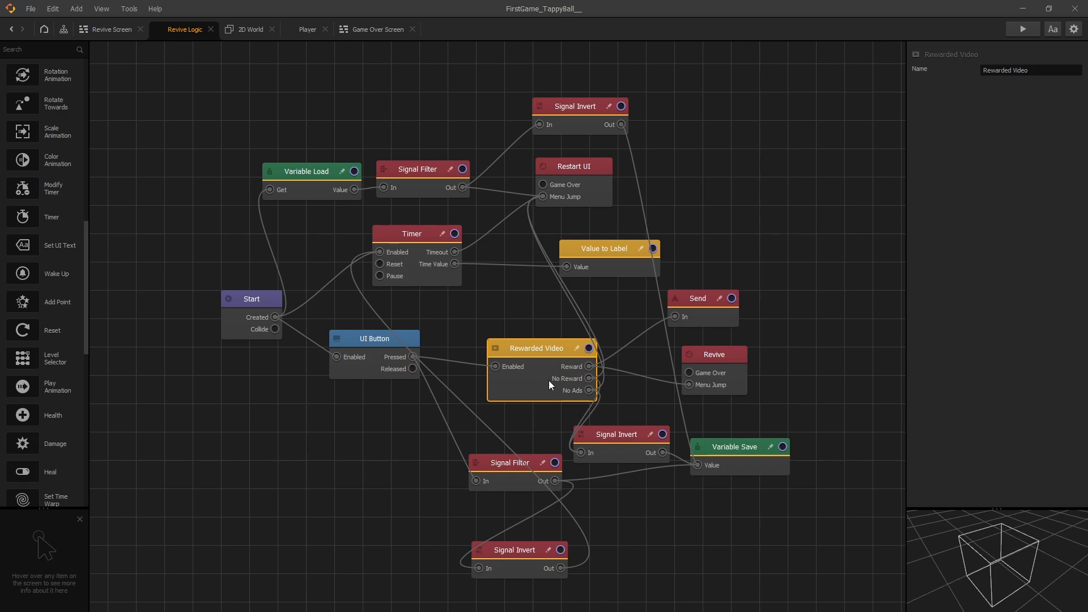
mouse_move(562, 388)
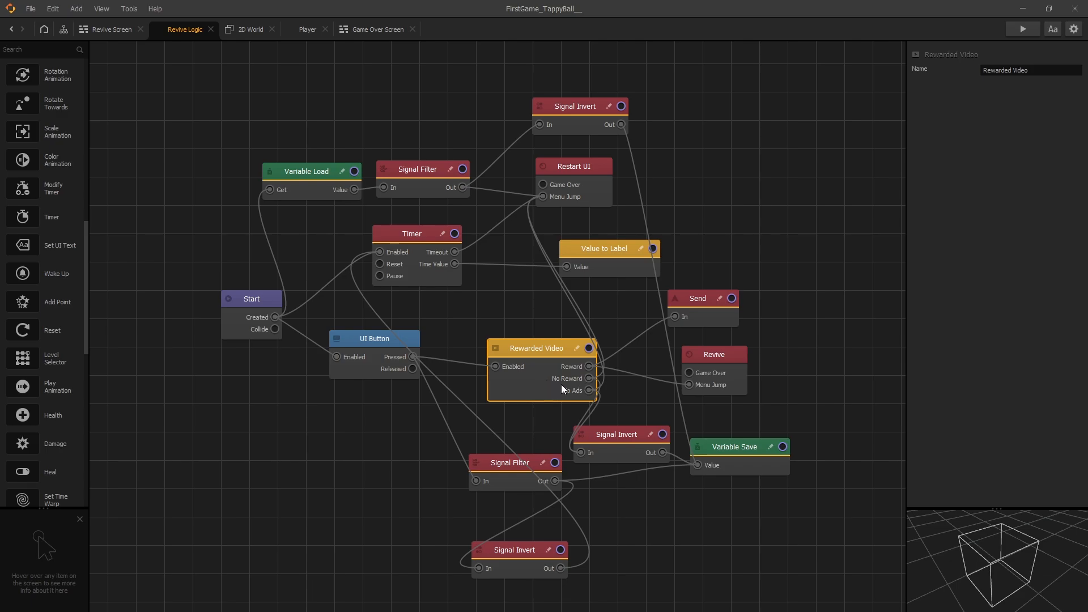
mouse_move(593, 394)
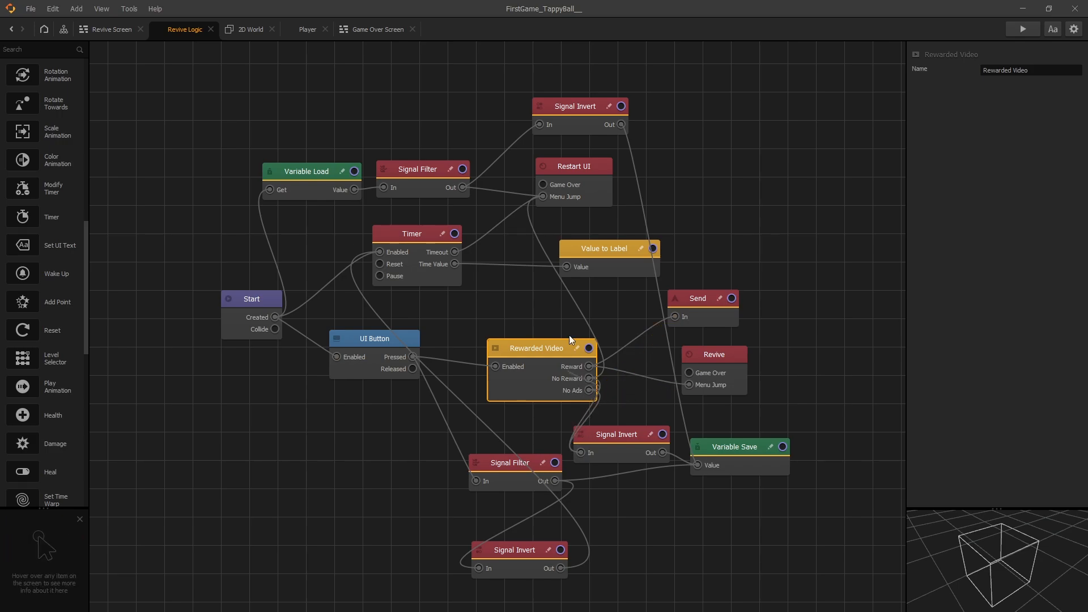
mouse_move(603, 317)
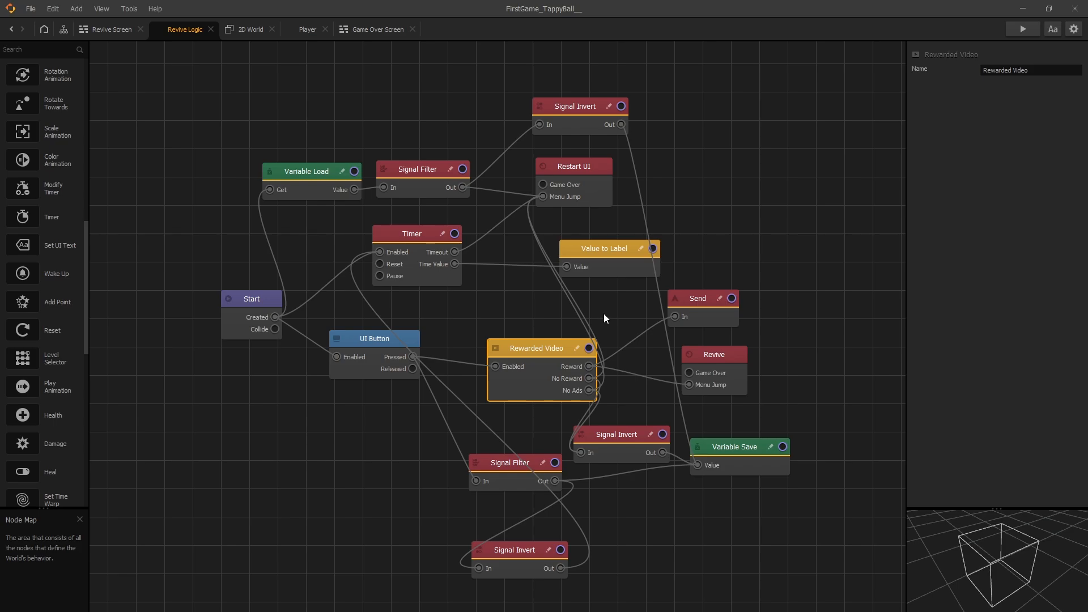
click(572, 166)
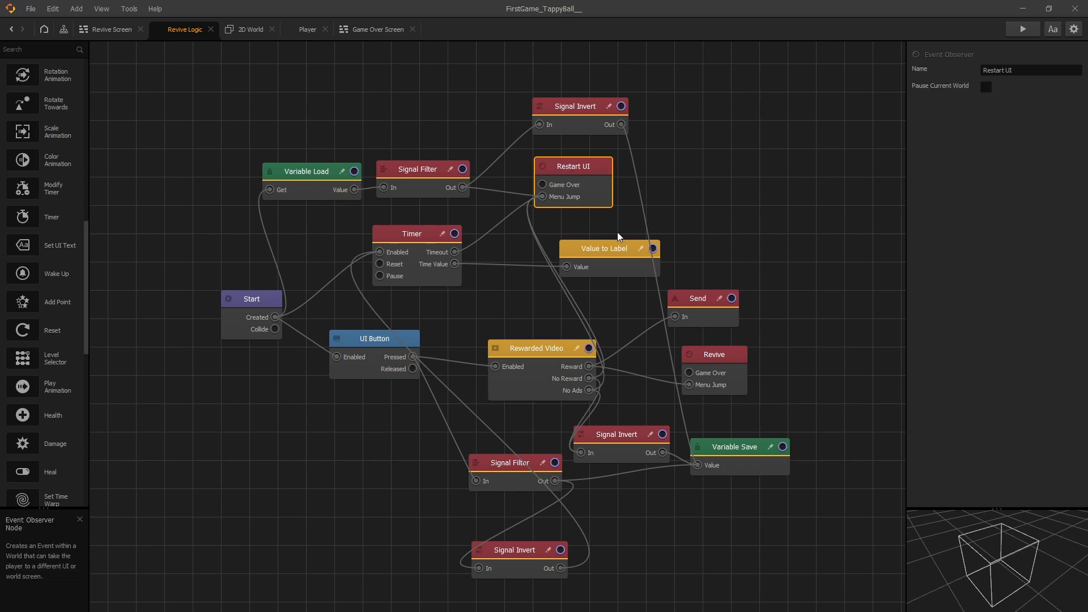
click(714, 353)
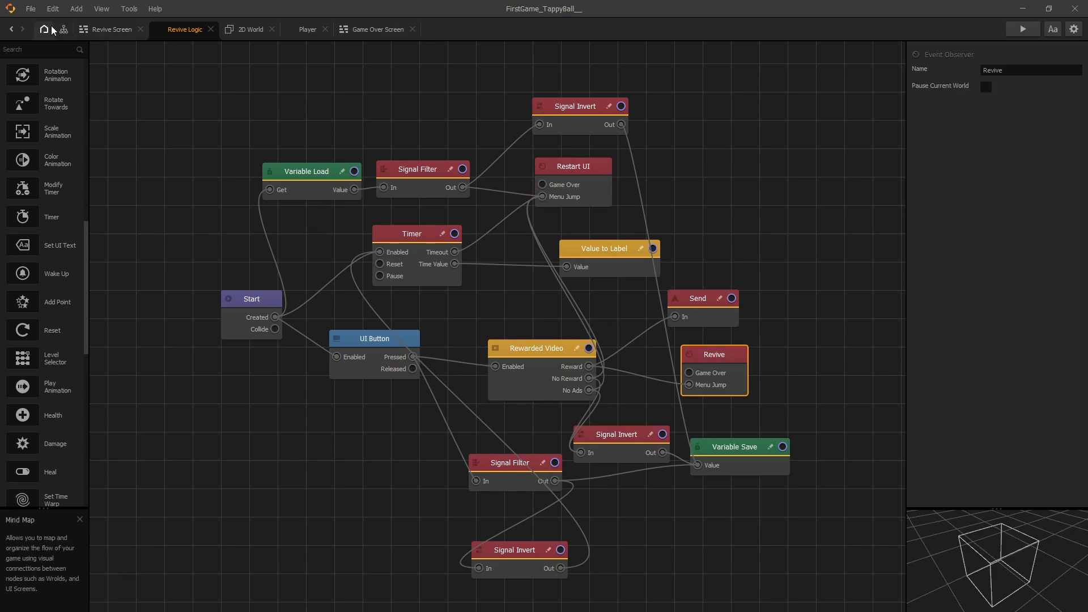
click(64, 29)
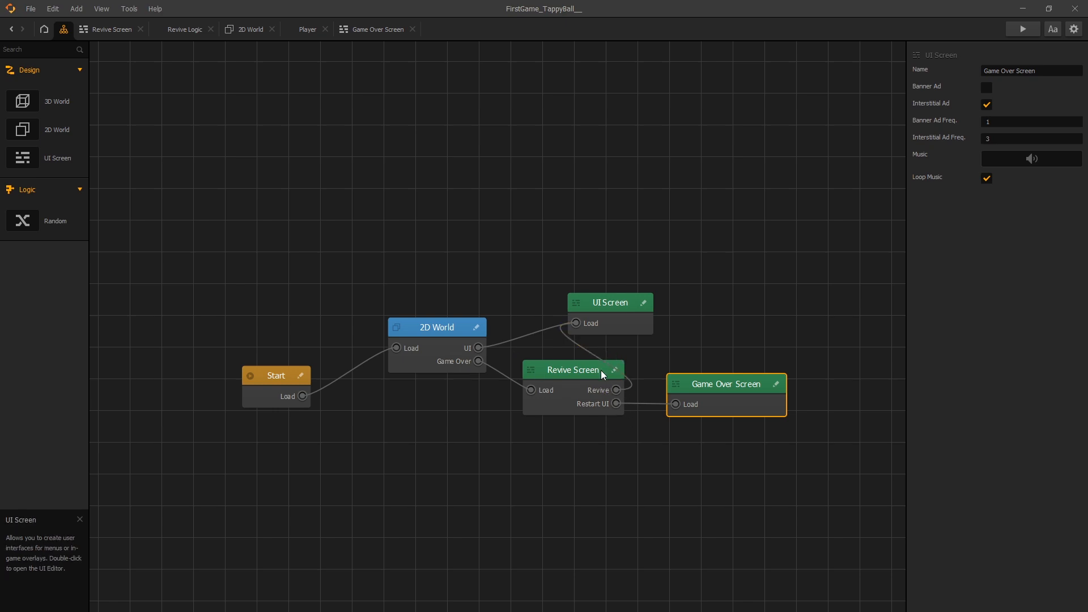
click(186, 29)
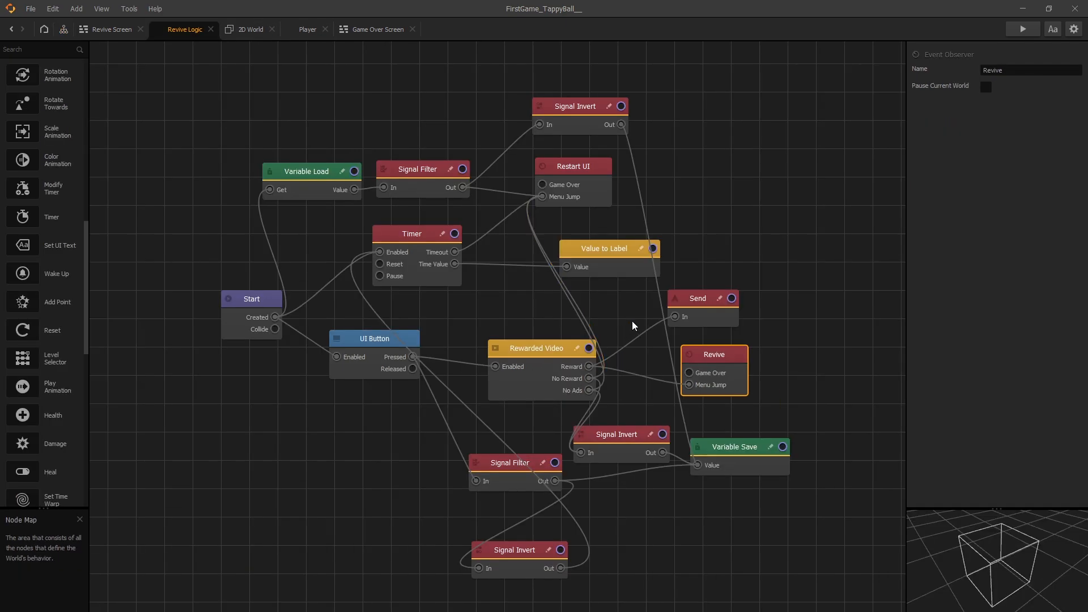
mouse_move(697, 223)
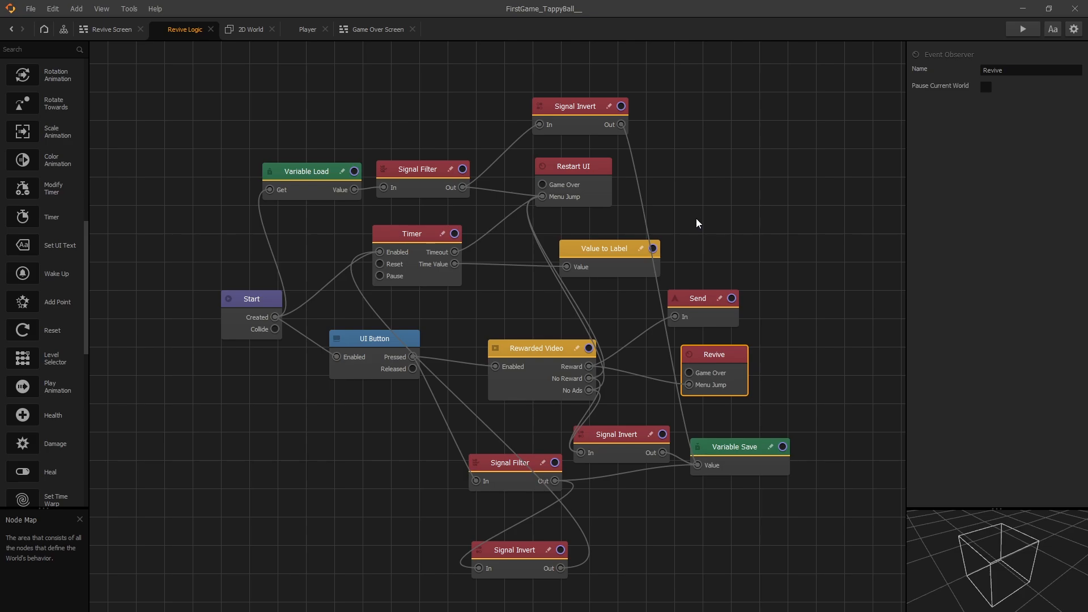
mouse_move(692, 210)
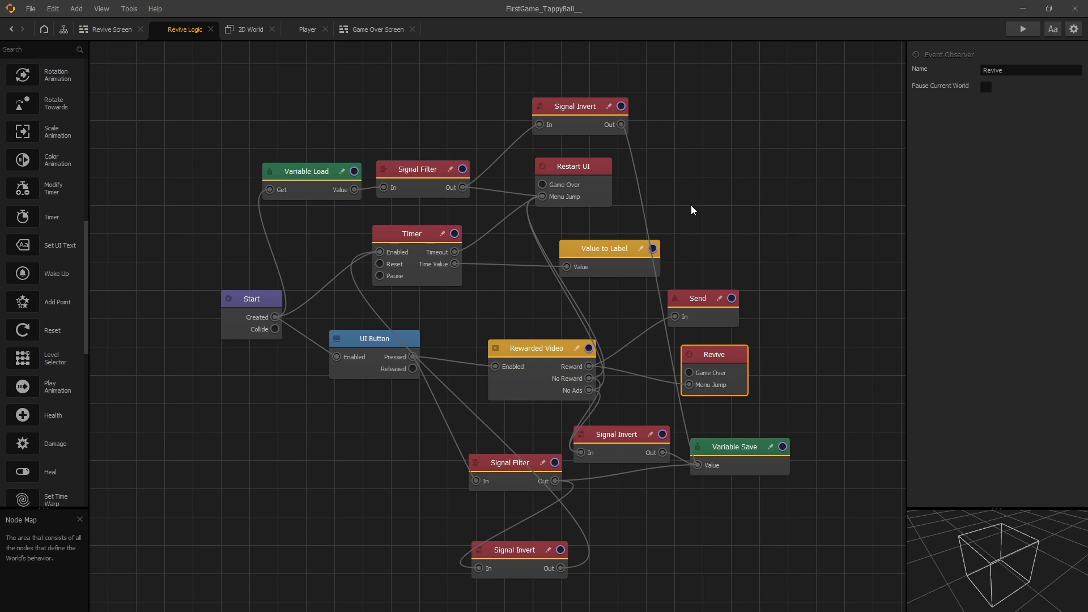
mouse_move(700, 248)
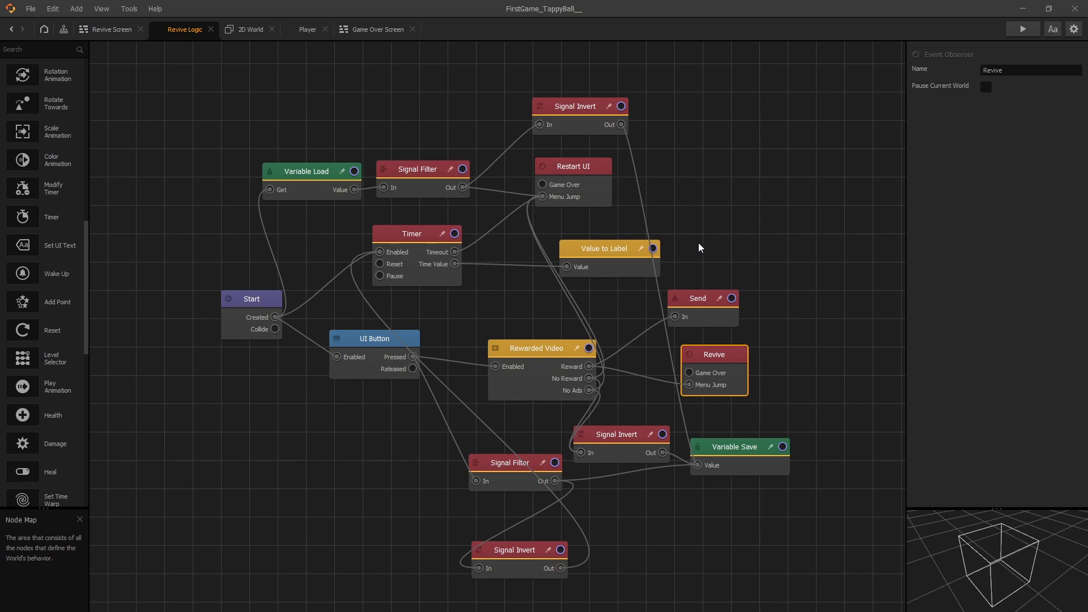
Inspect the Send node, showing event group Game and event name Center
click(697, 297)
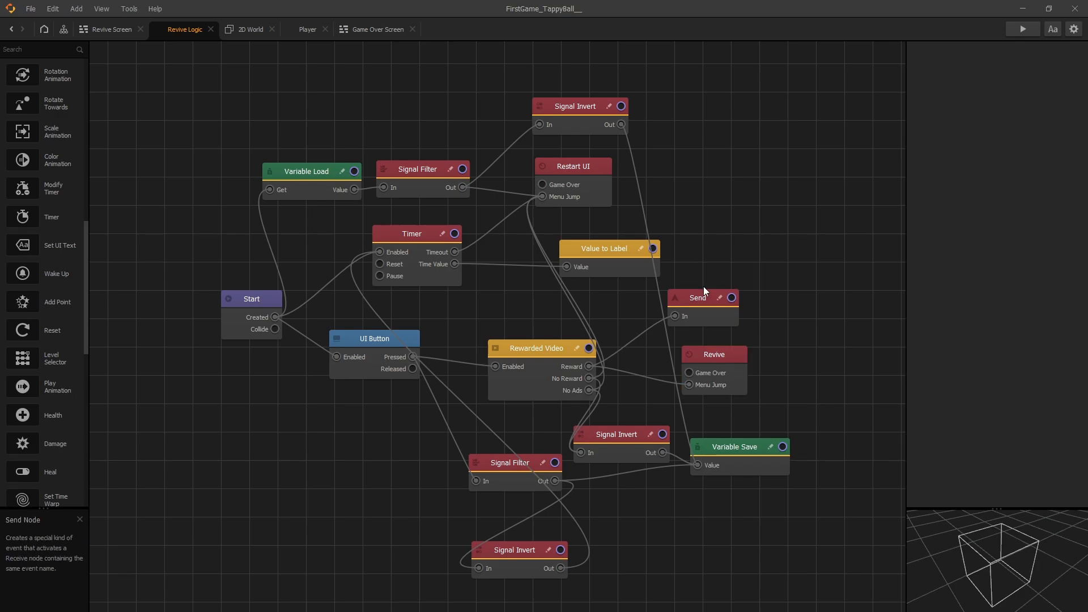
click(698, 298)
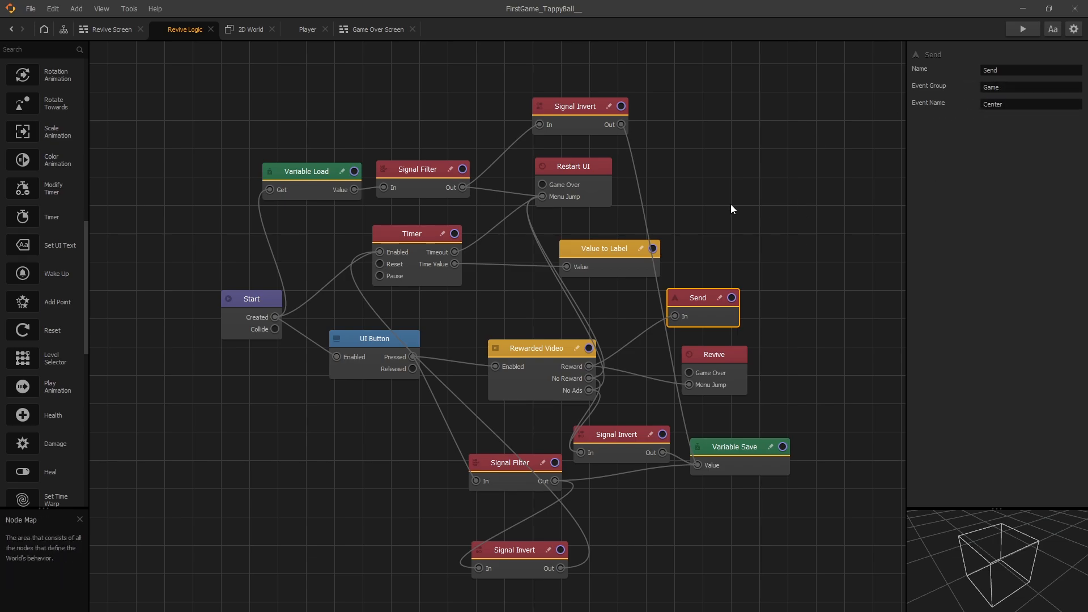
Open the 2D World scene showing the Player's physics and jump settings
click(249, 28)
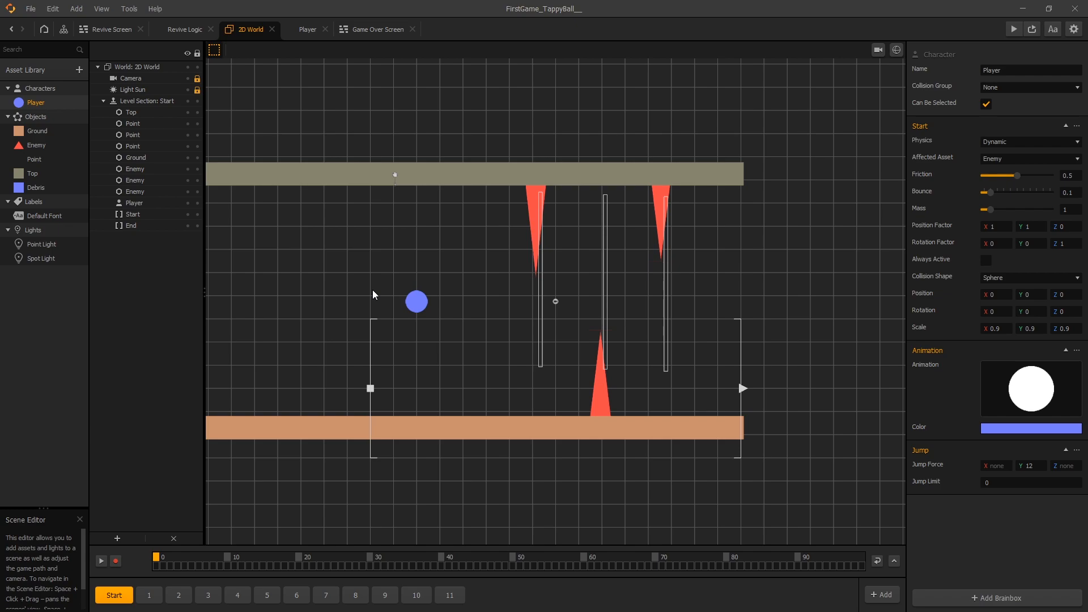
mouse_move(373, 281)
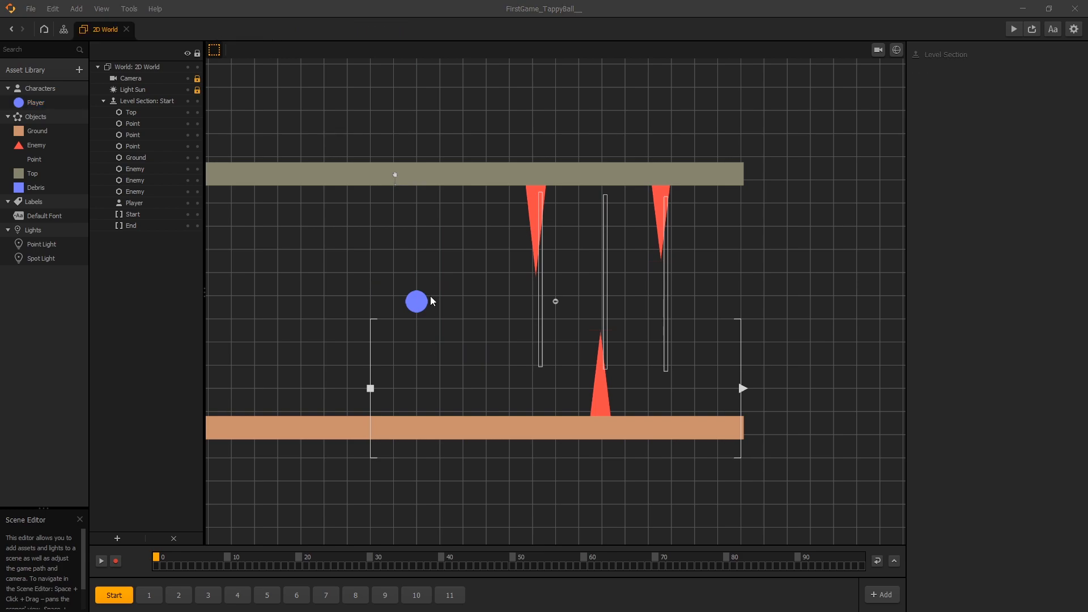
mouse_move(455, 180)
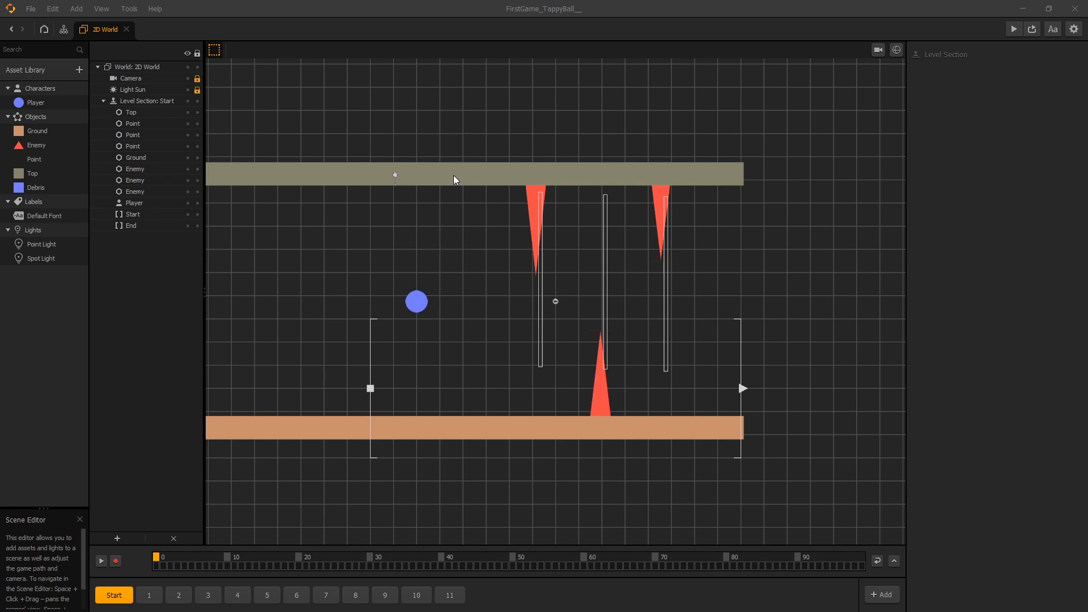
mouse_move(427, 335)
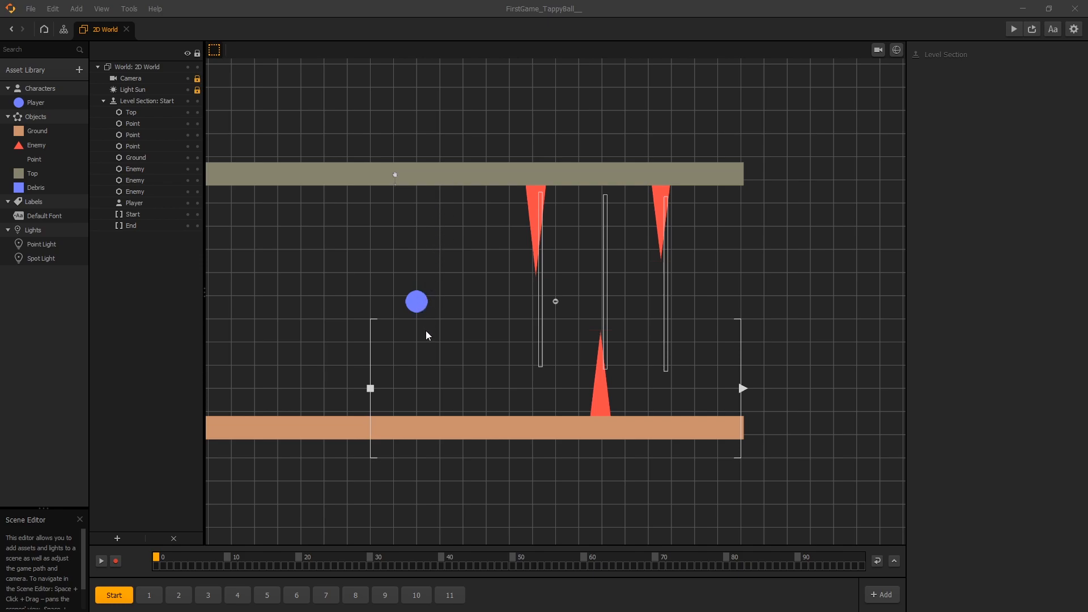
mouse_move(511, 195)
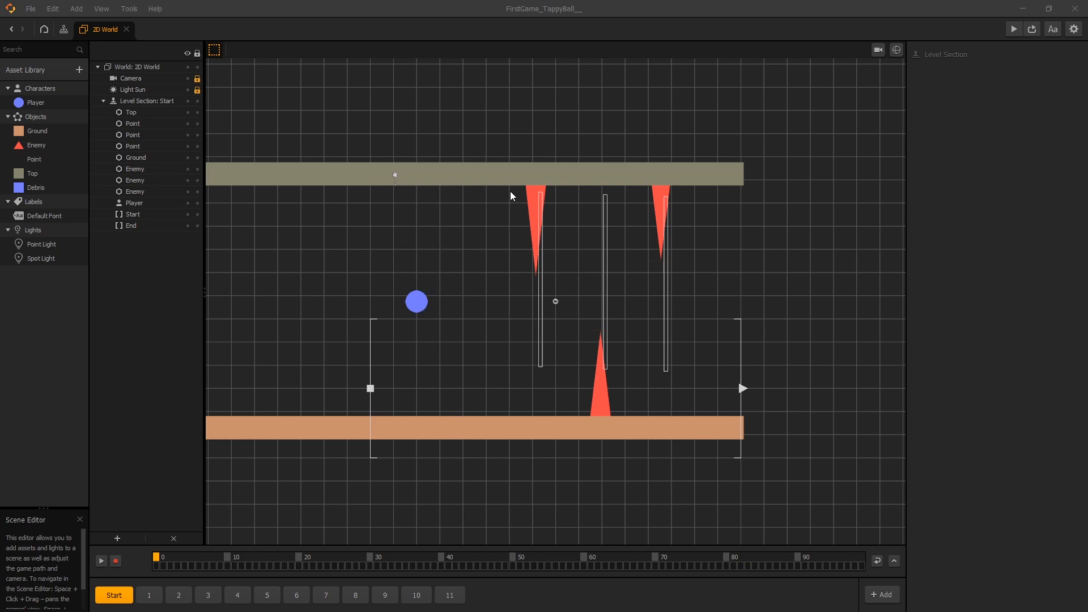
mouse_move(600, 378)
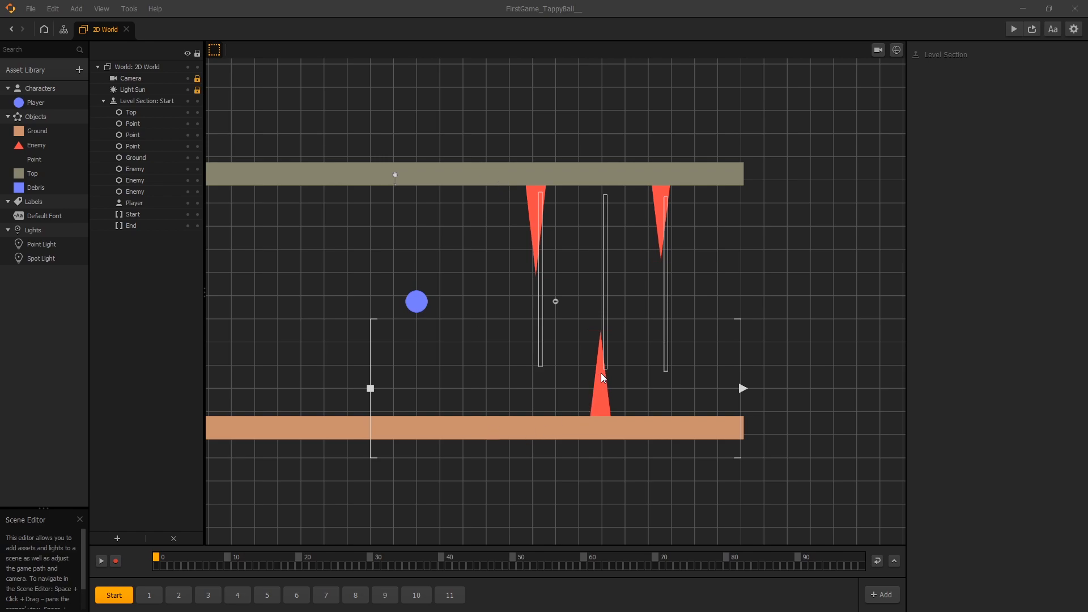
mouse_move(506, 342)
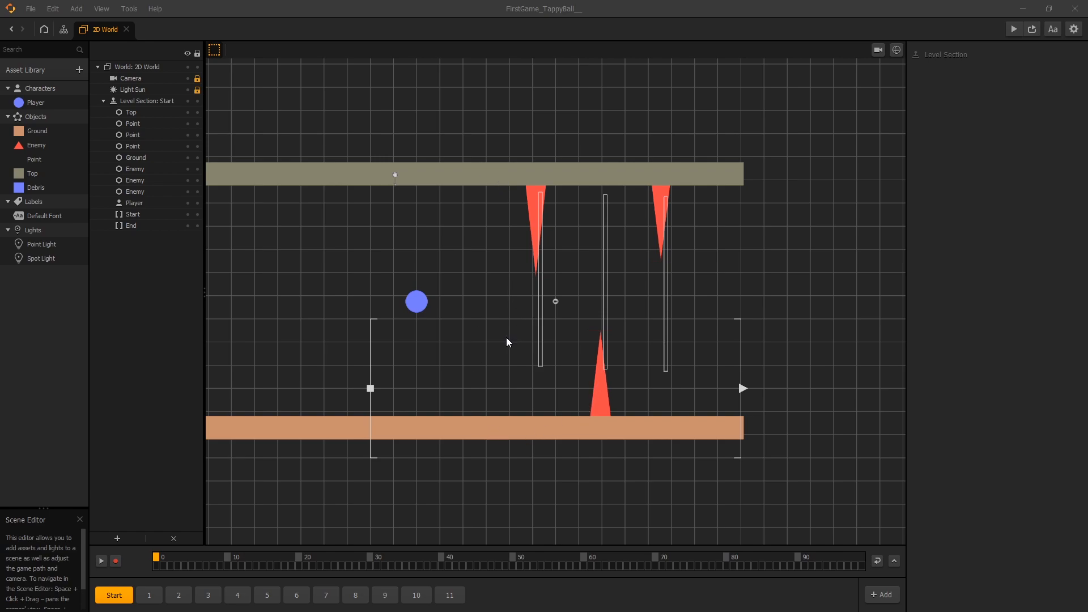
click(35, 102)
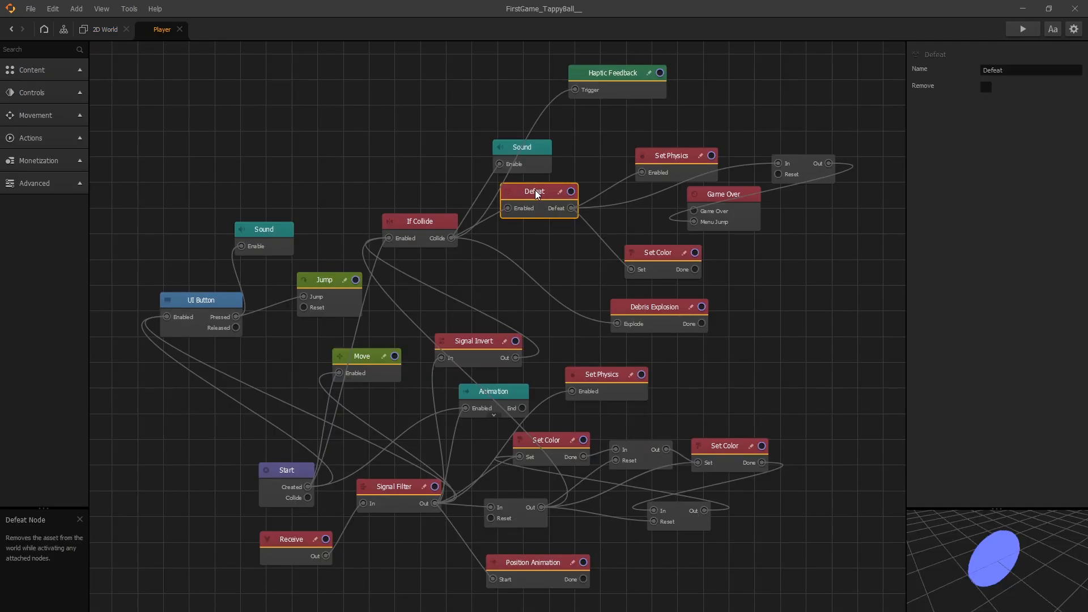
click(418, 221)
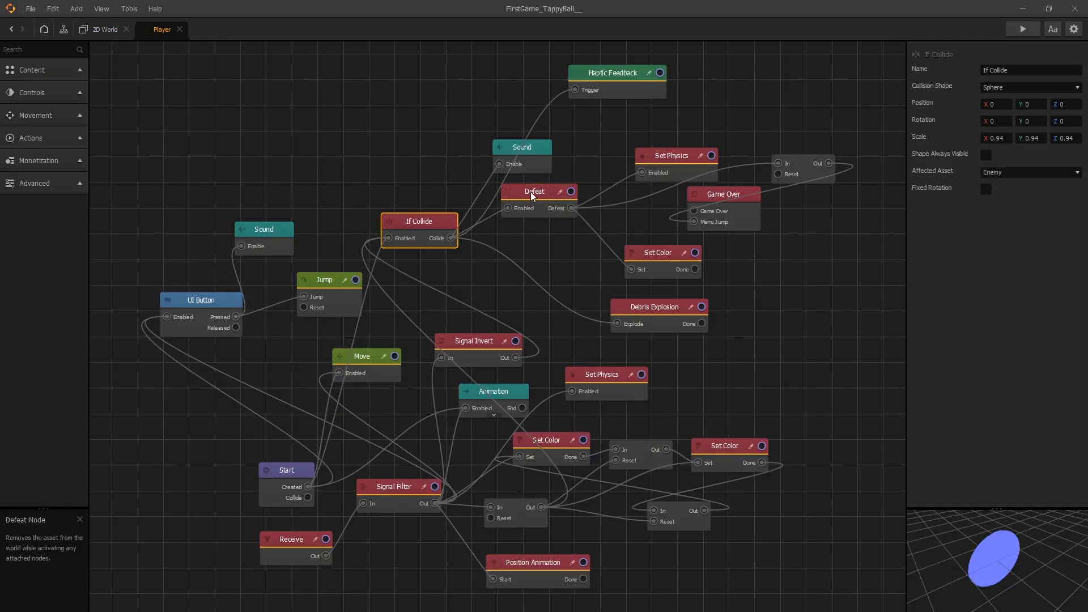
click(538, 191)
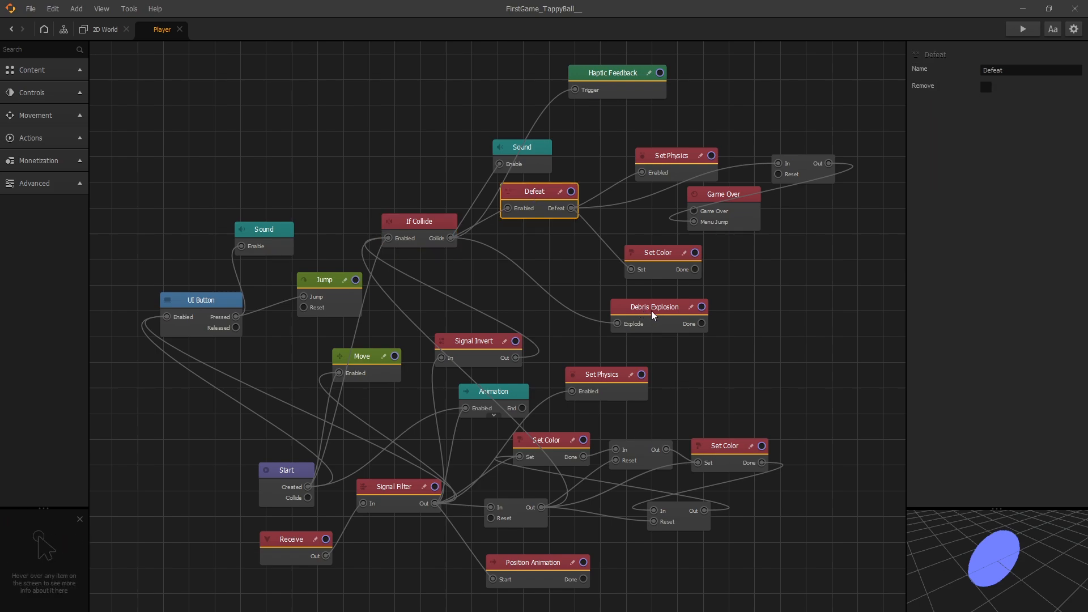
mouse_move(670, 155)
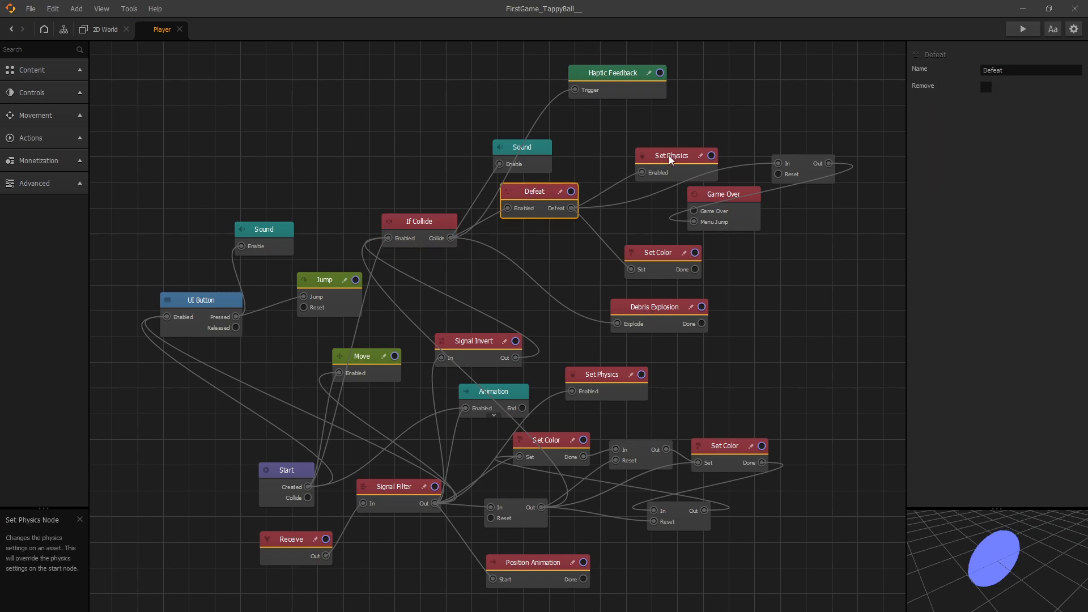
click(670, 155)
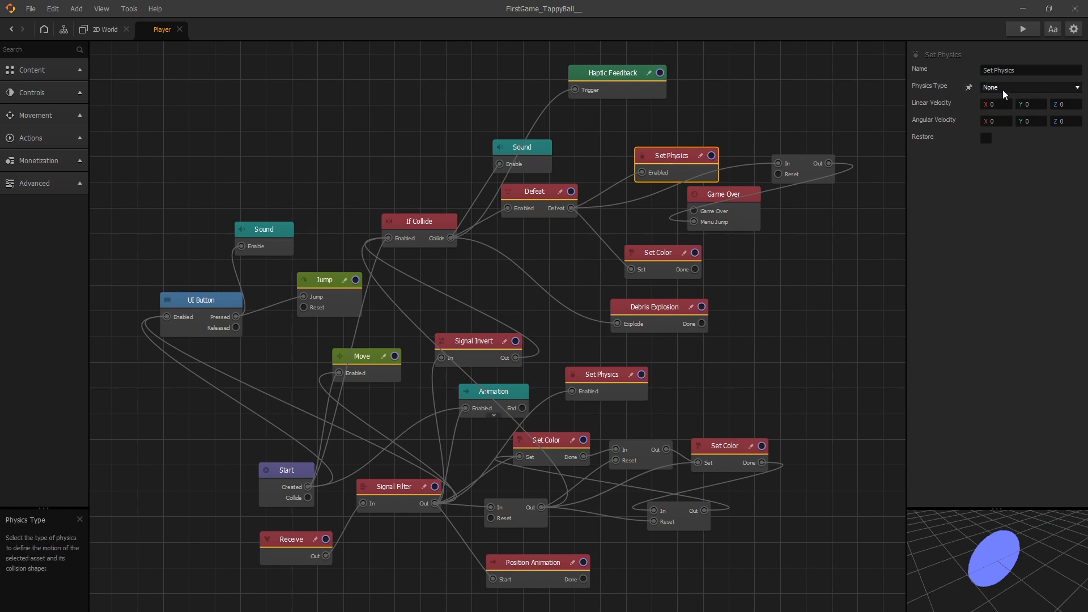
mouse_move(953, 132)
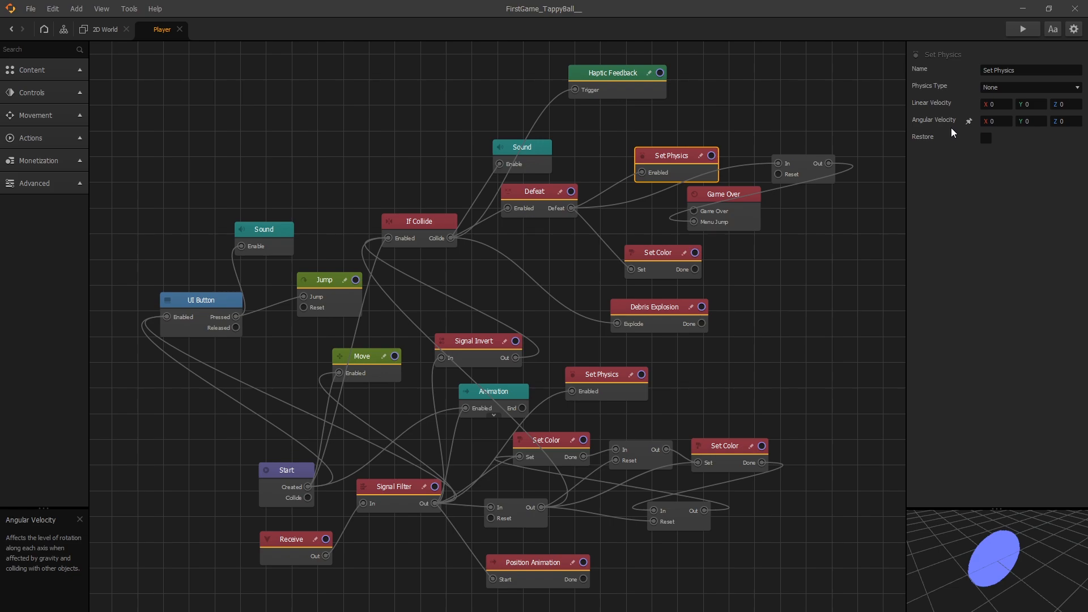
click(661, 251)
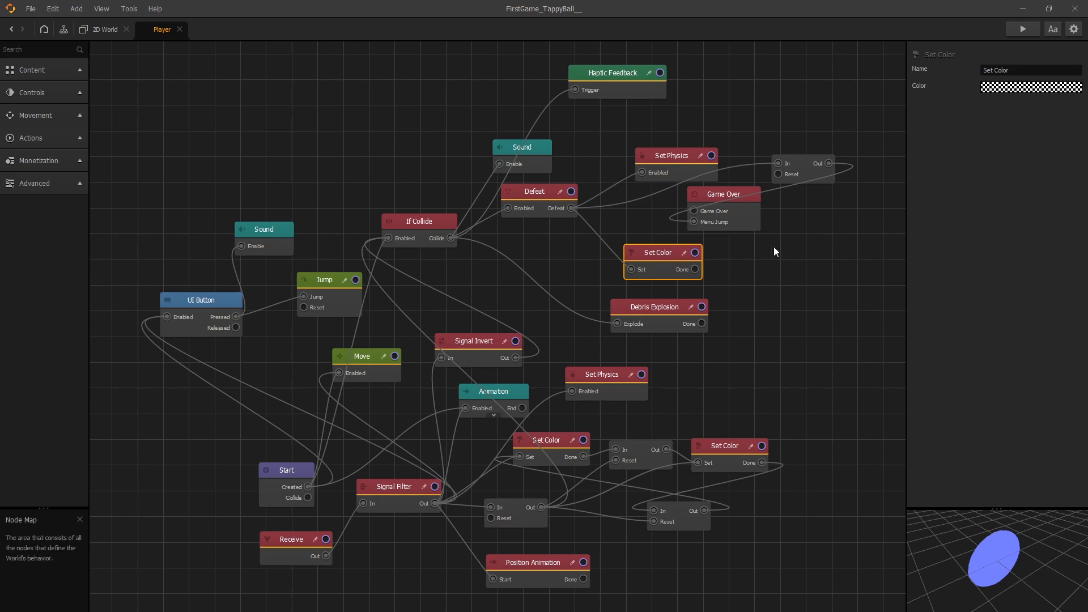
mouse_move(762, 320)
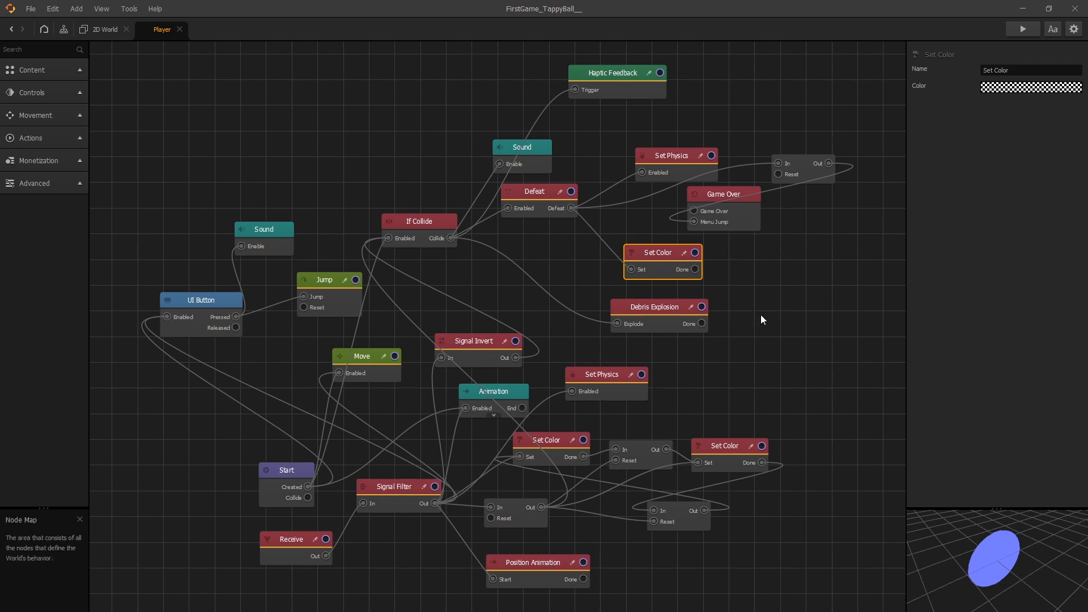
click(672, 156)
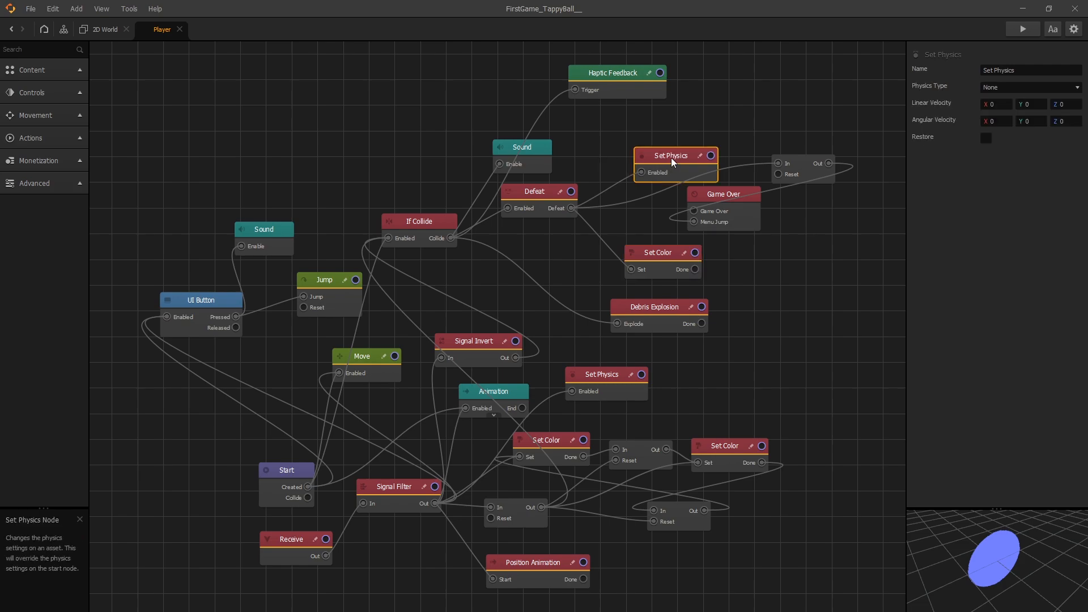
click(659, 252)
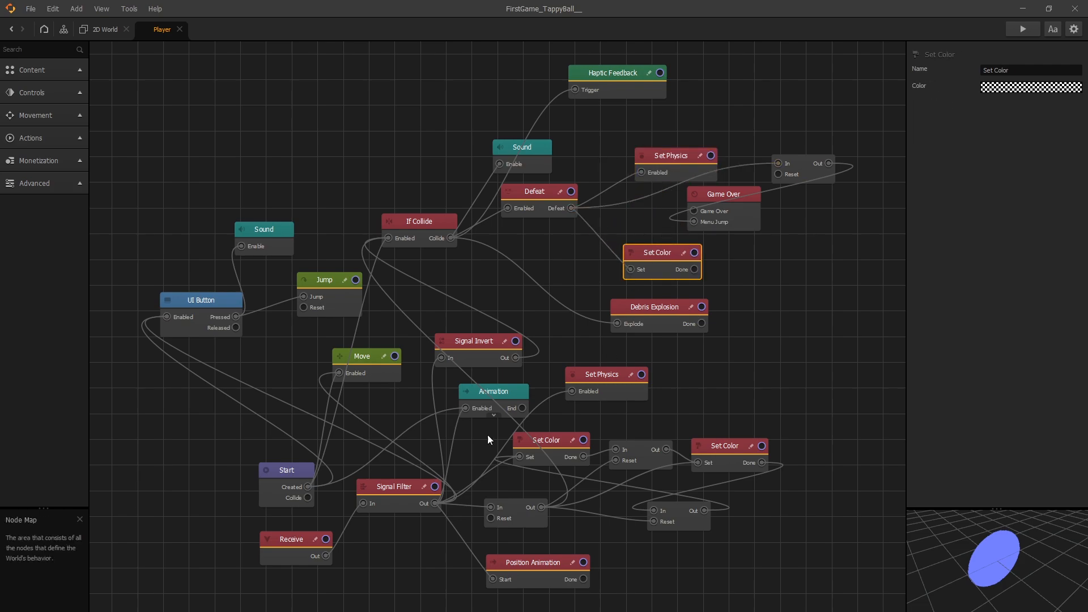
click(295, 539)
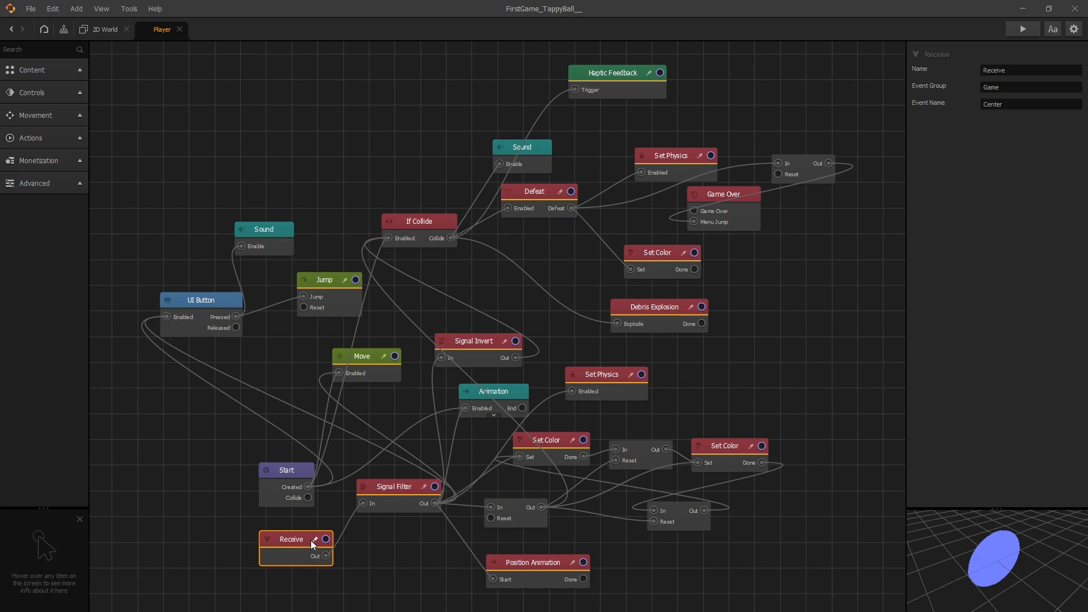
click(392, 486)
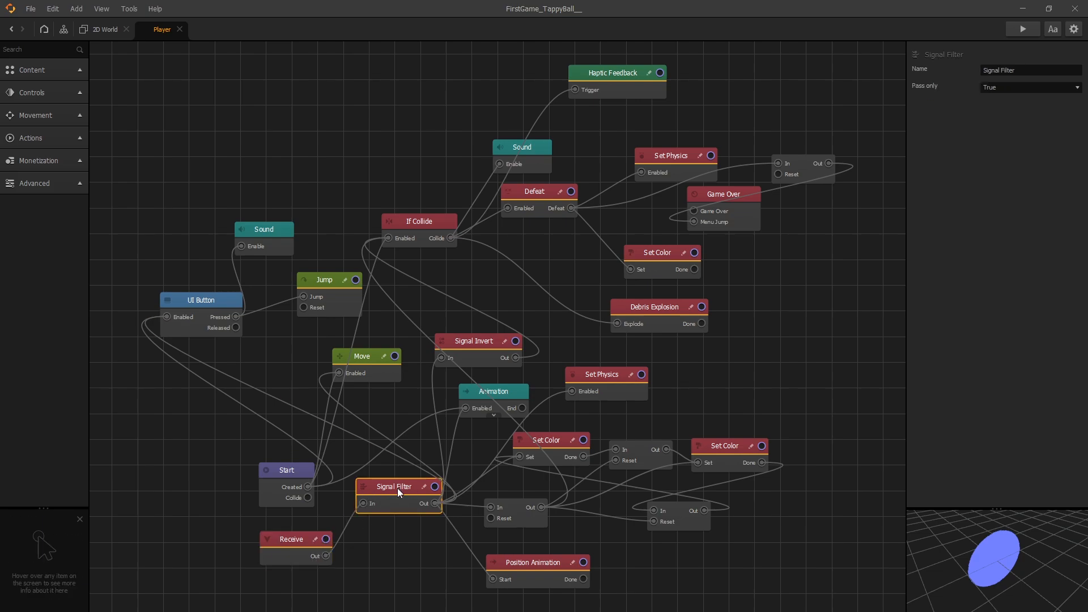
mouse_move(407, 492)
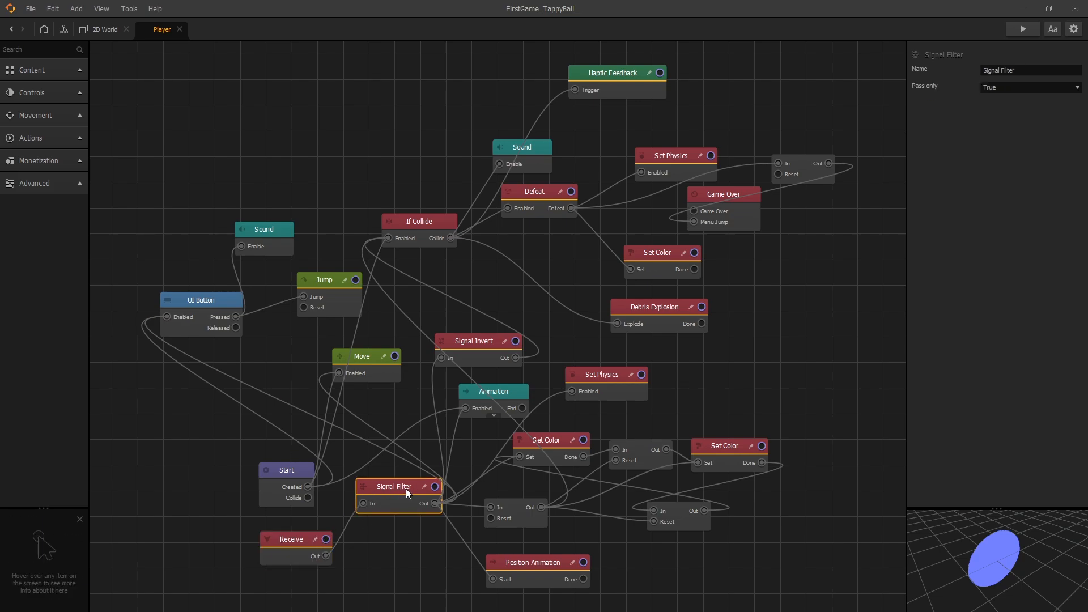
mouse_move(590, 397)
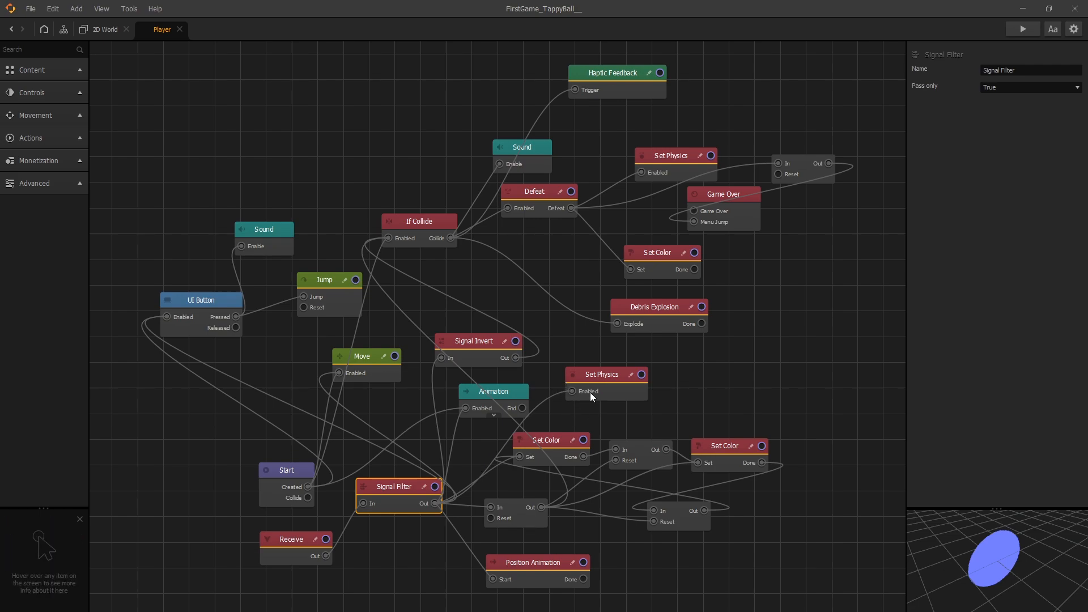
click(600, 374)
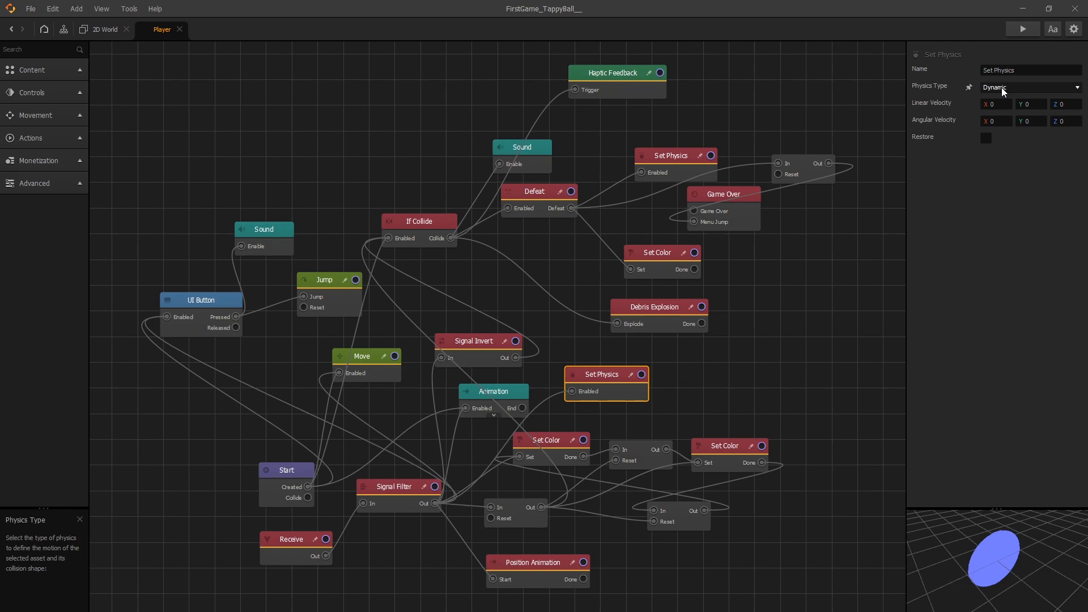
click(548, 440)
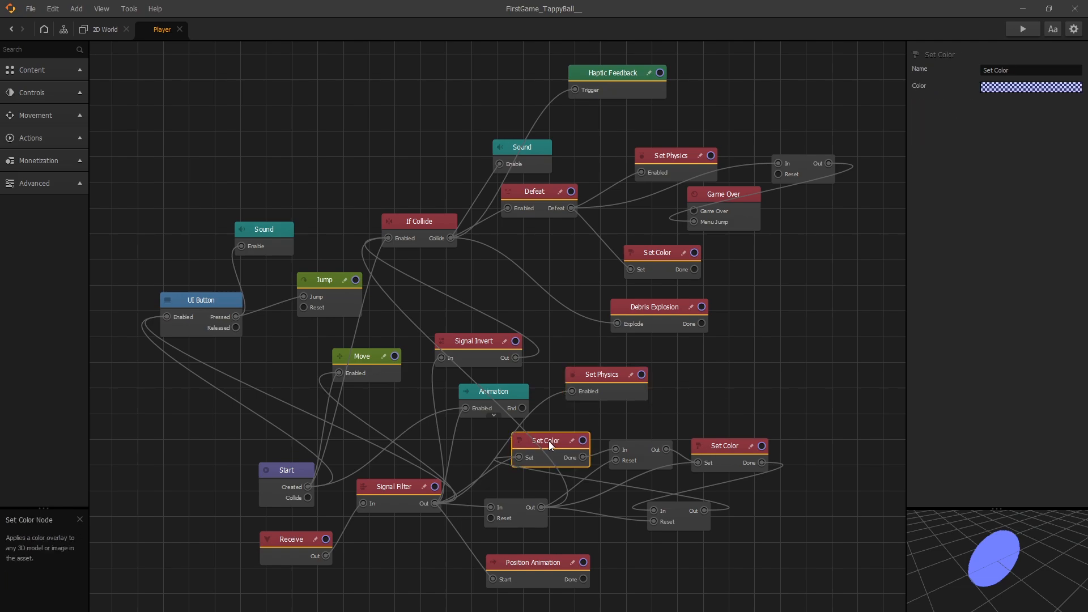
click(727, 446)
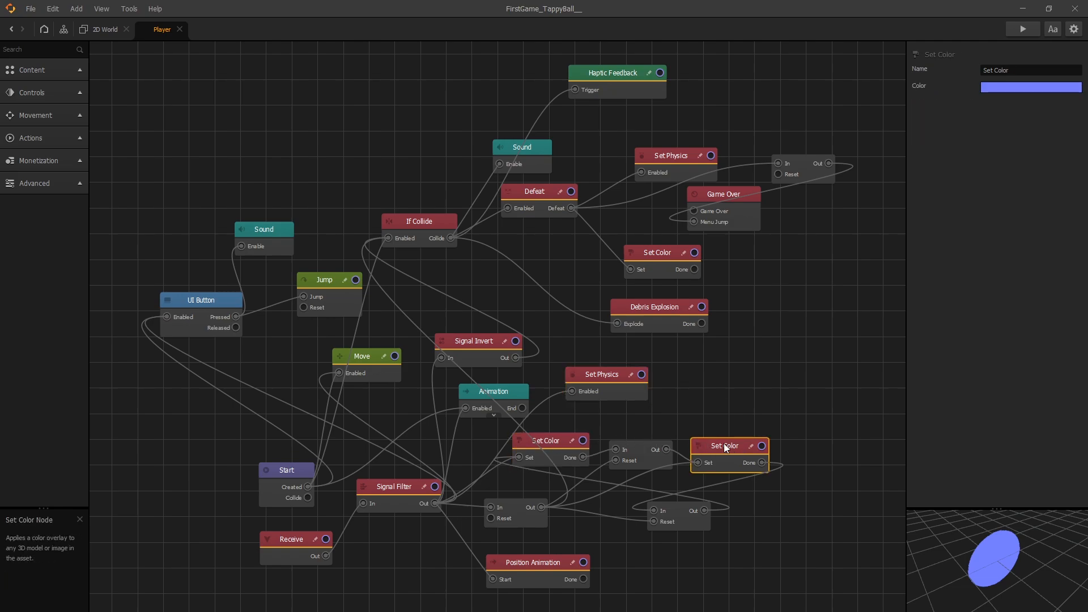
mouse_move(686, 474)
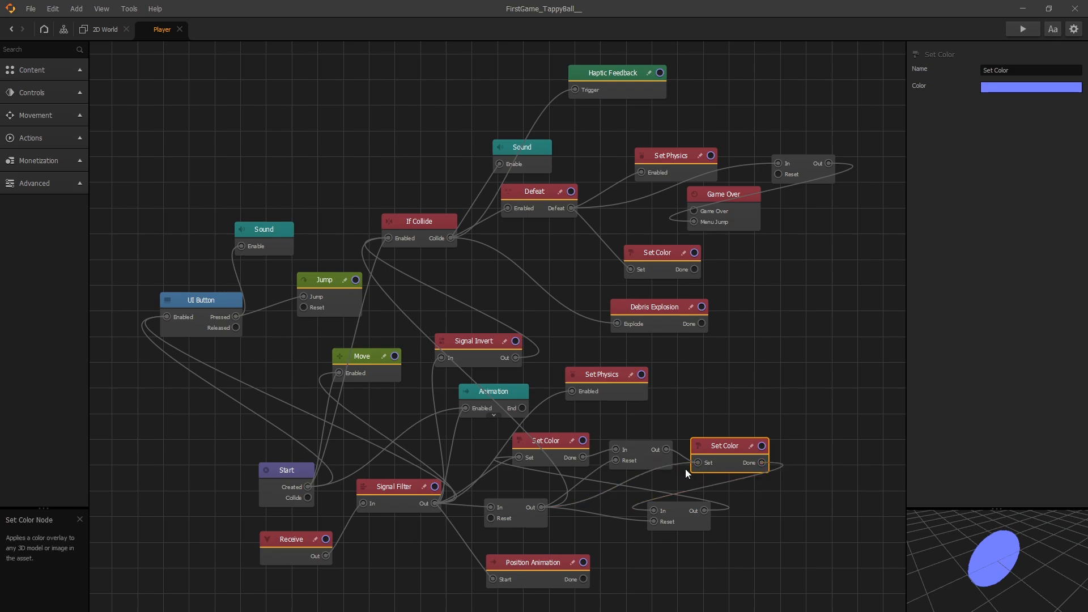
mouse_move(562, 491)
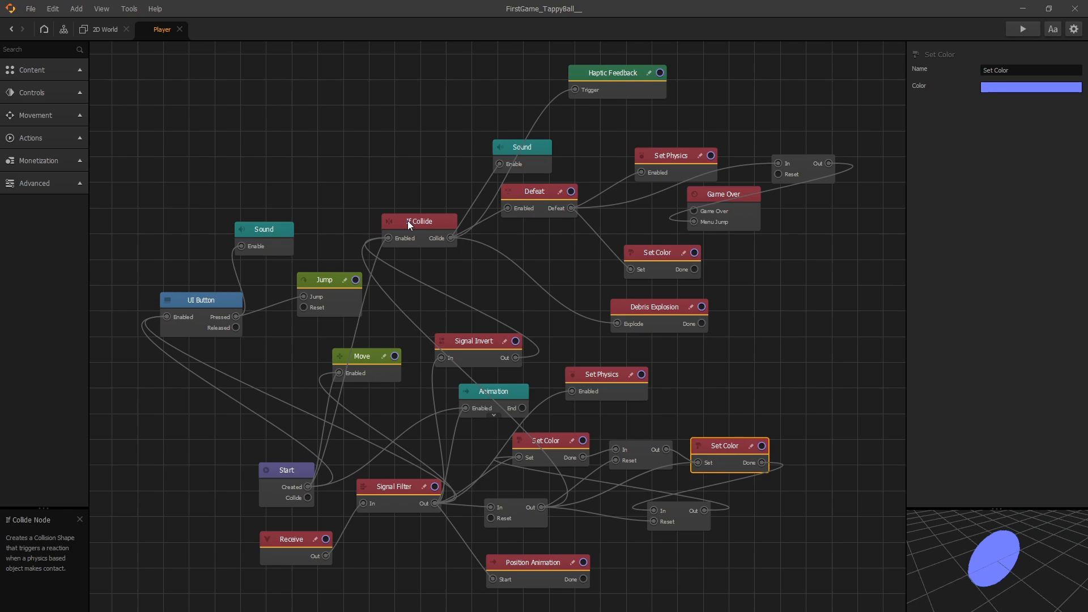
click(419, 220)
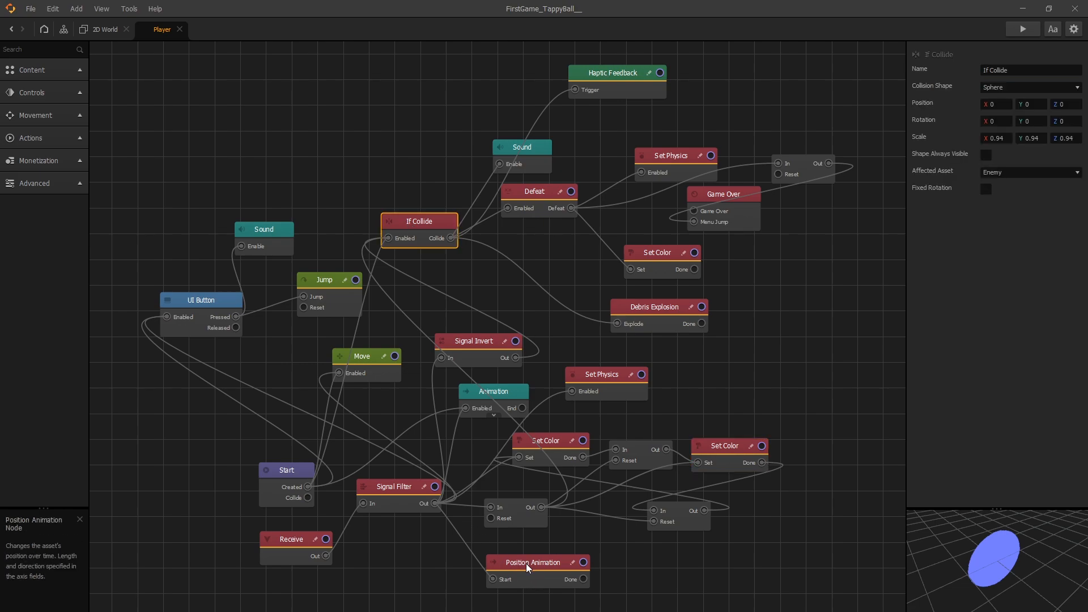
click(536, 562)
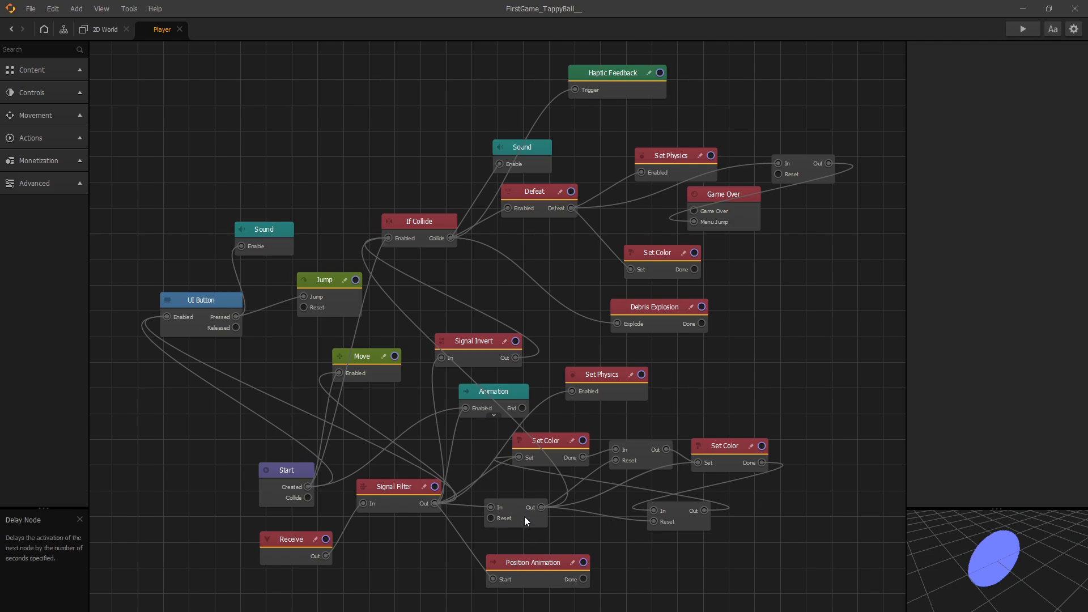
click(515, 513)
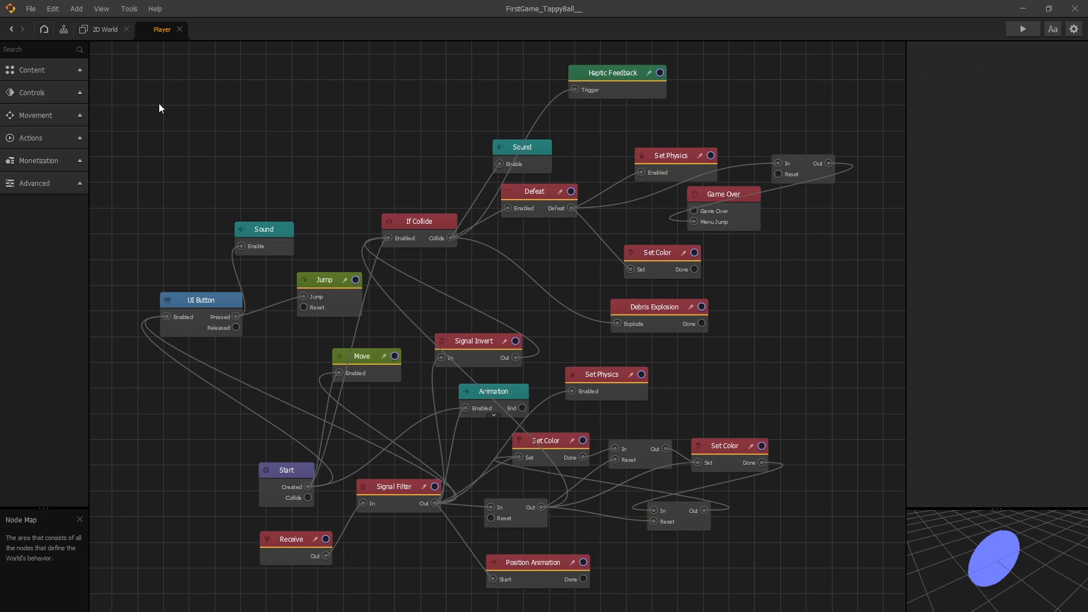
mouse_move(195, 127)
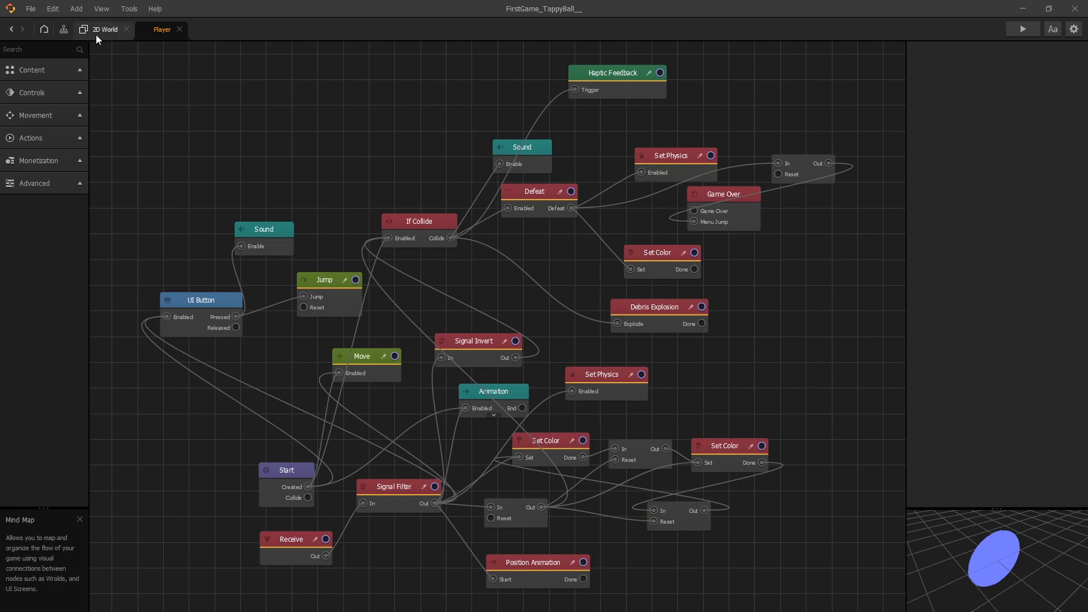
Open the Enemy node map and inspect both Set Physics nodes and the 3-second Delay
click(105, 28)
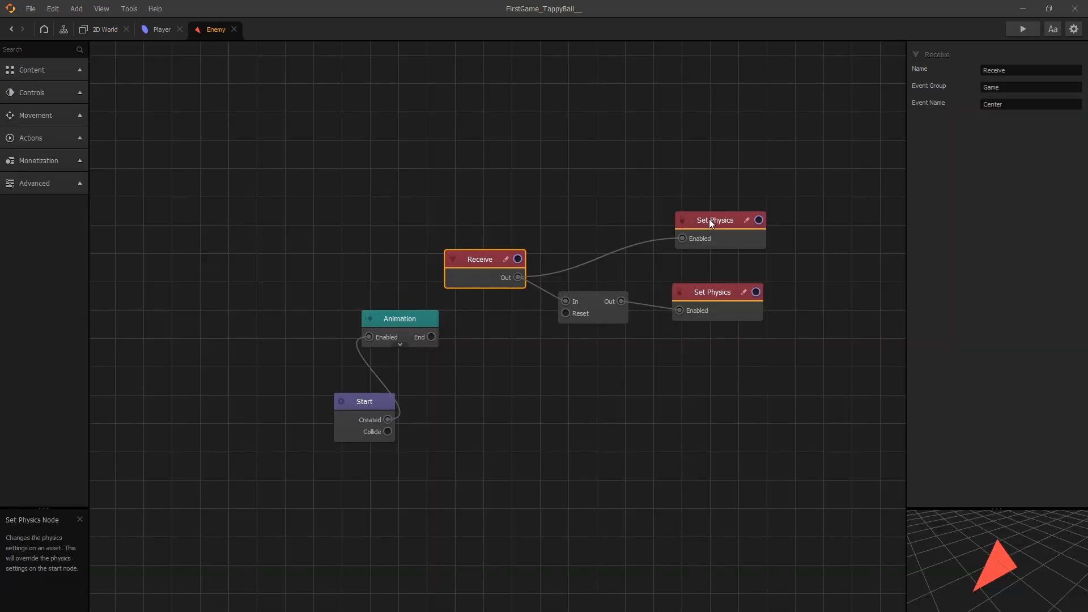
click(714, 228)
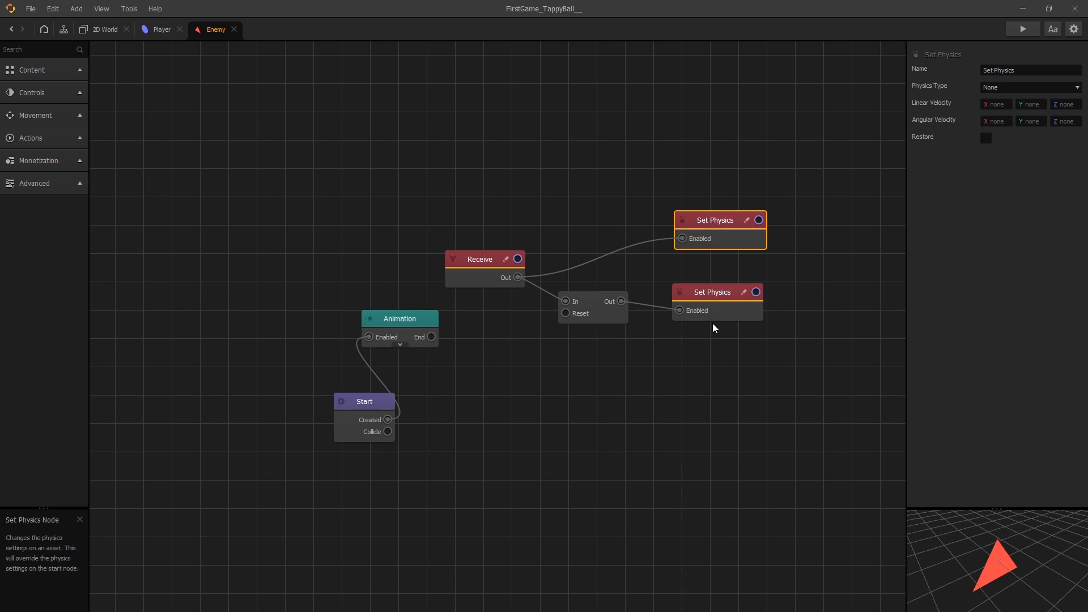
mouse_move(707, 228)
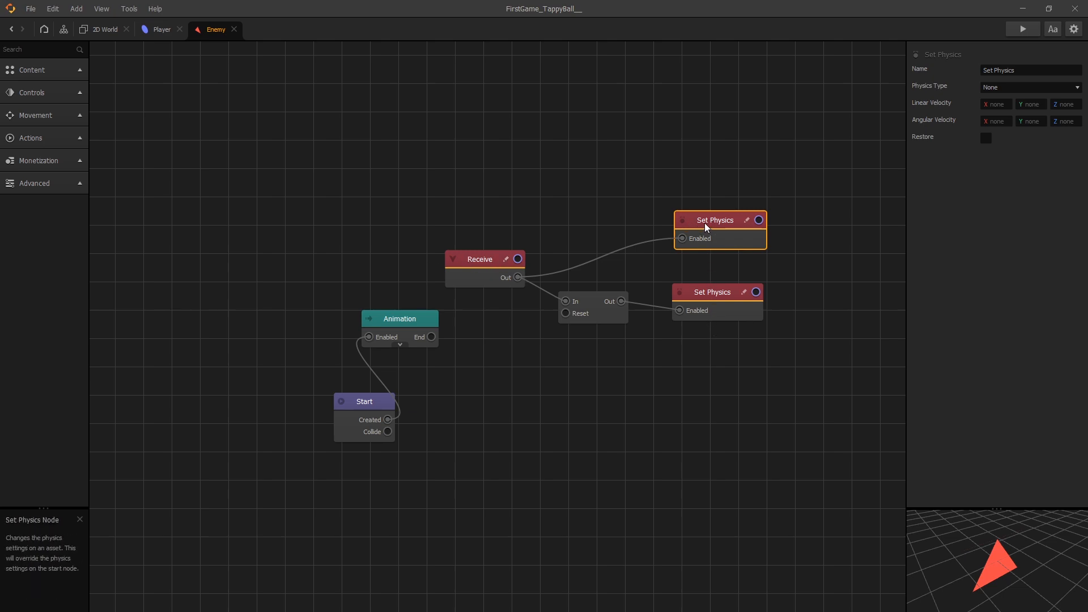
click(593, 301)
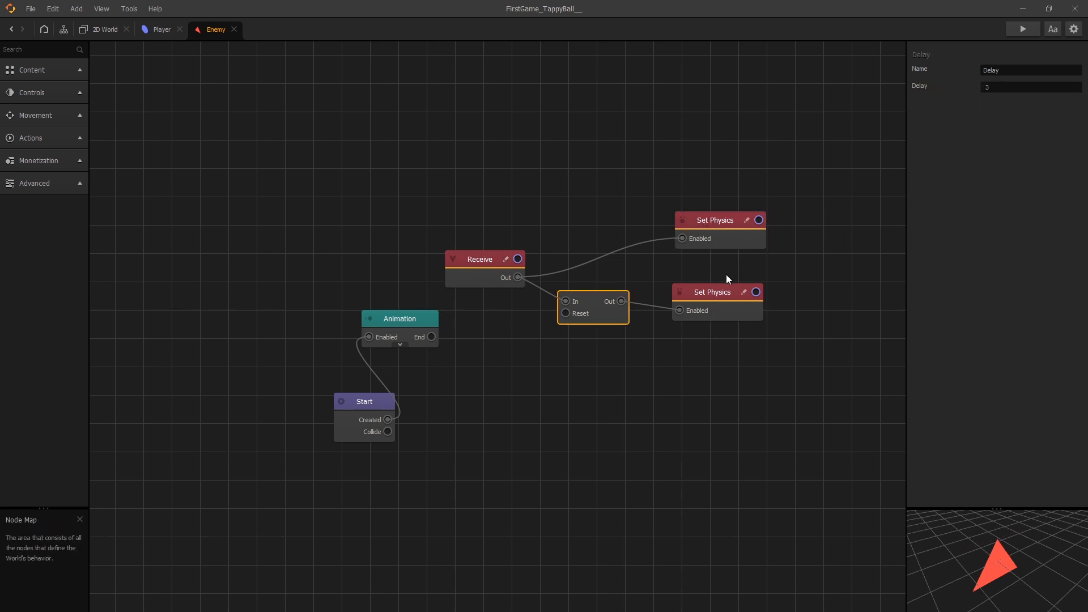
click(713, 292)
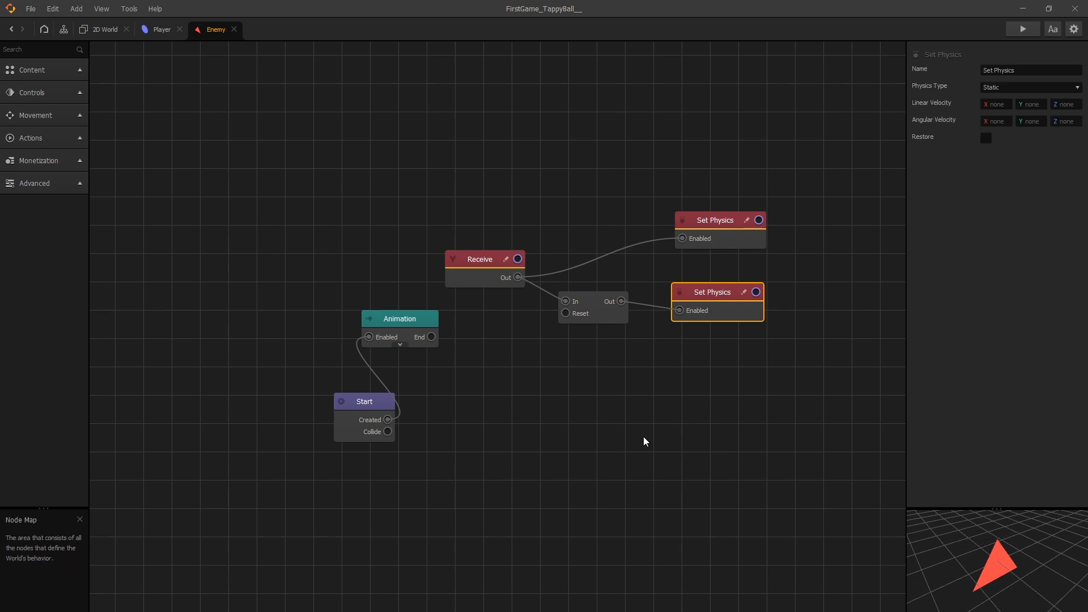
mouse_move(562, 363)
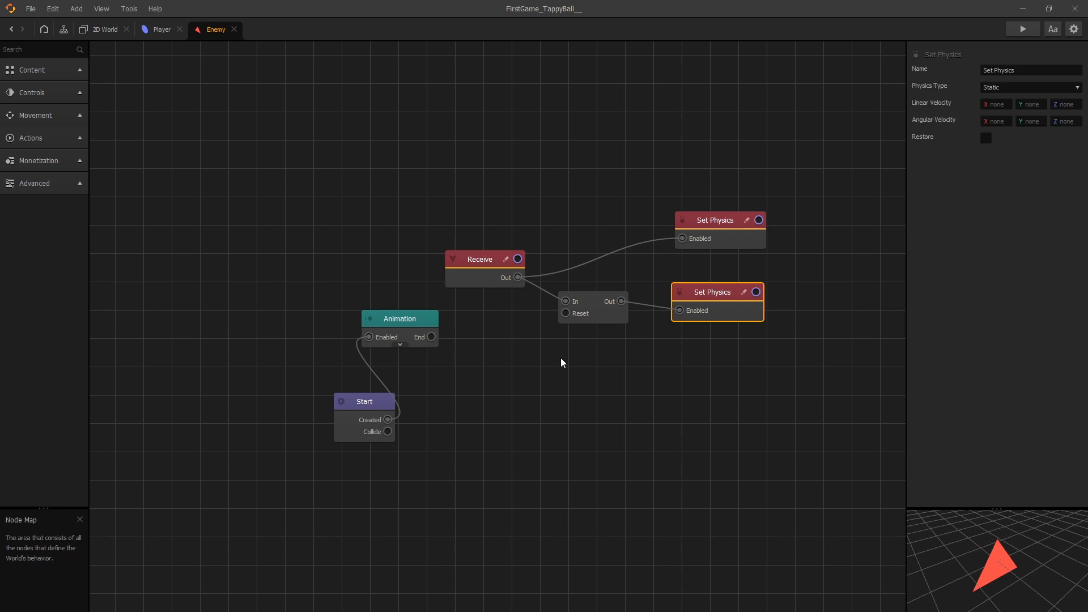